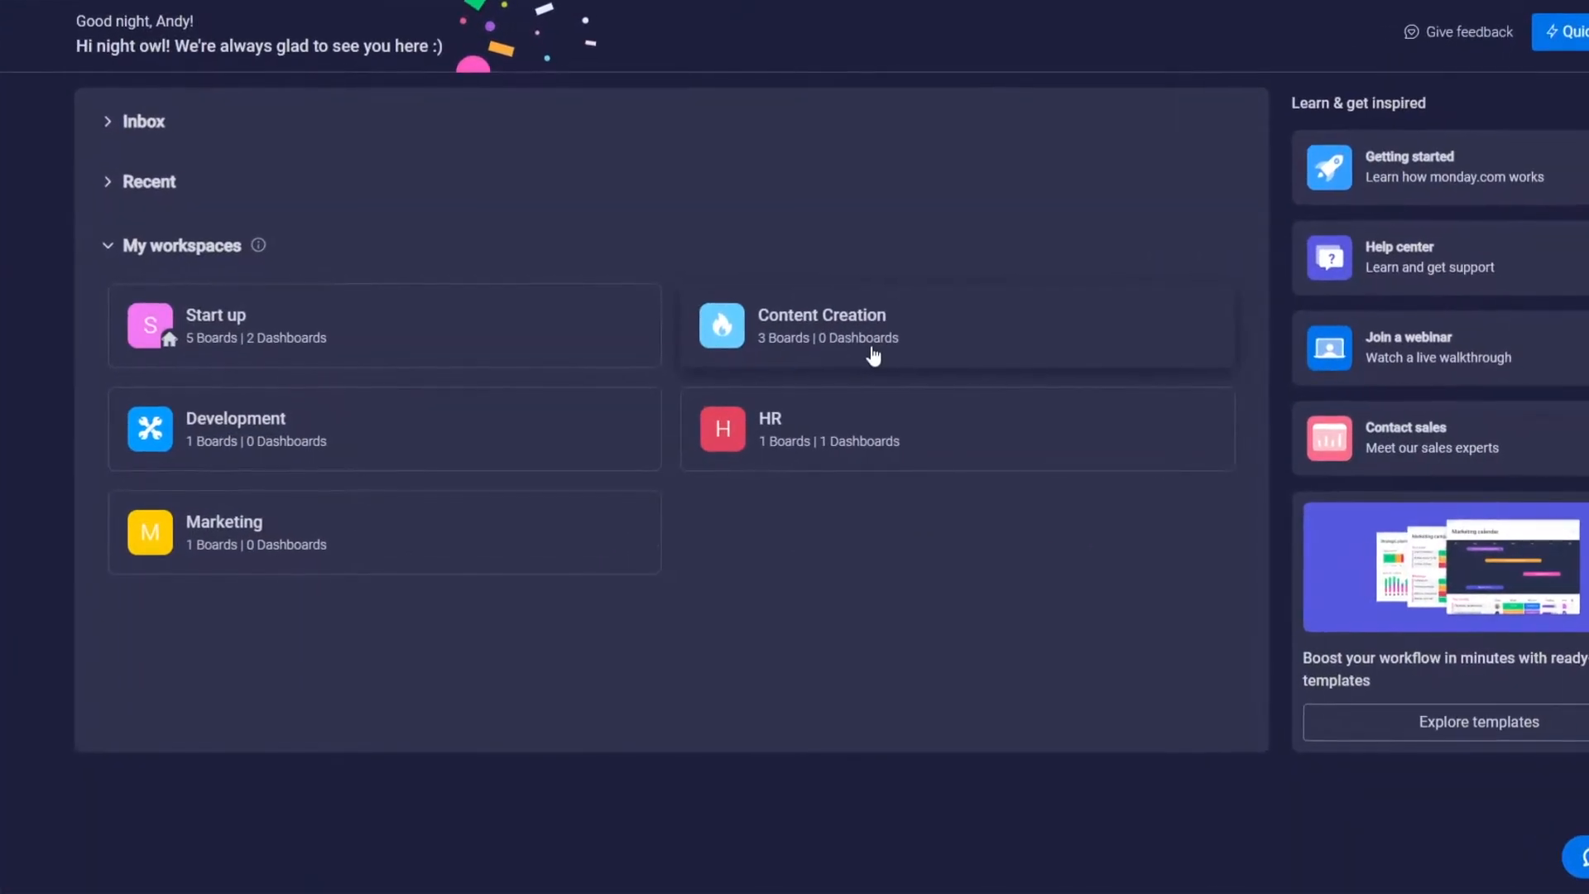
# Open the Content Creation workspace from the monday.com home page
pyautogui.click(821, 325)
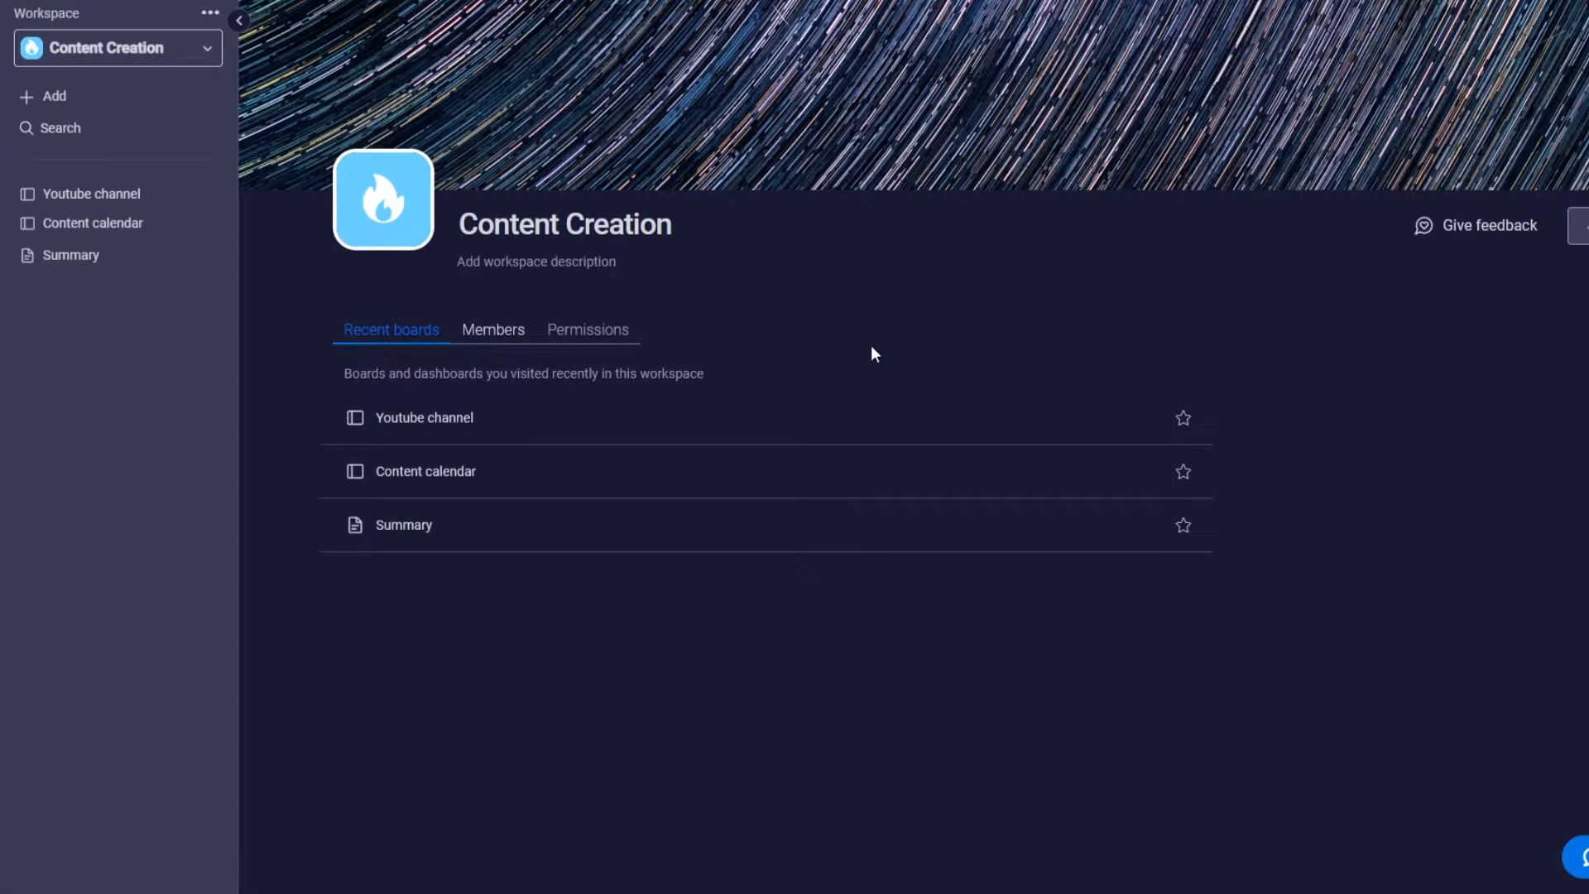
pyautogui.moveTo(866, 351)
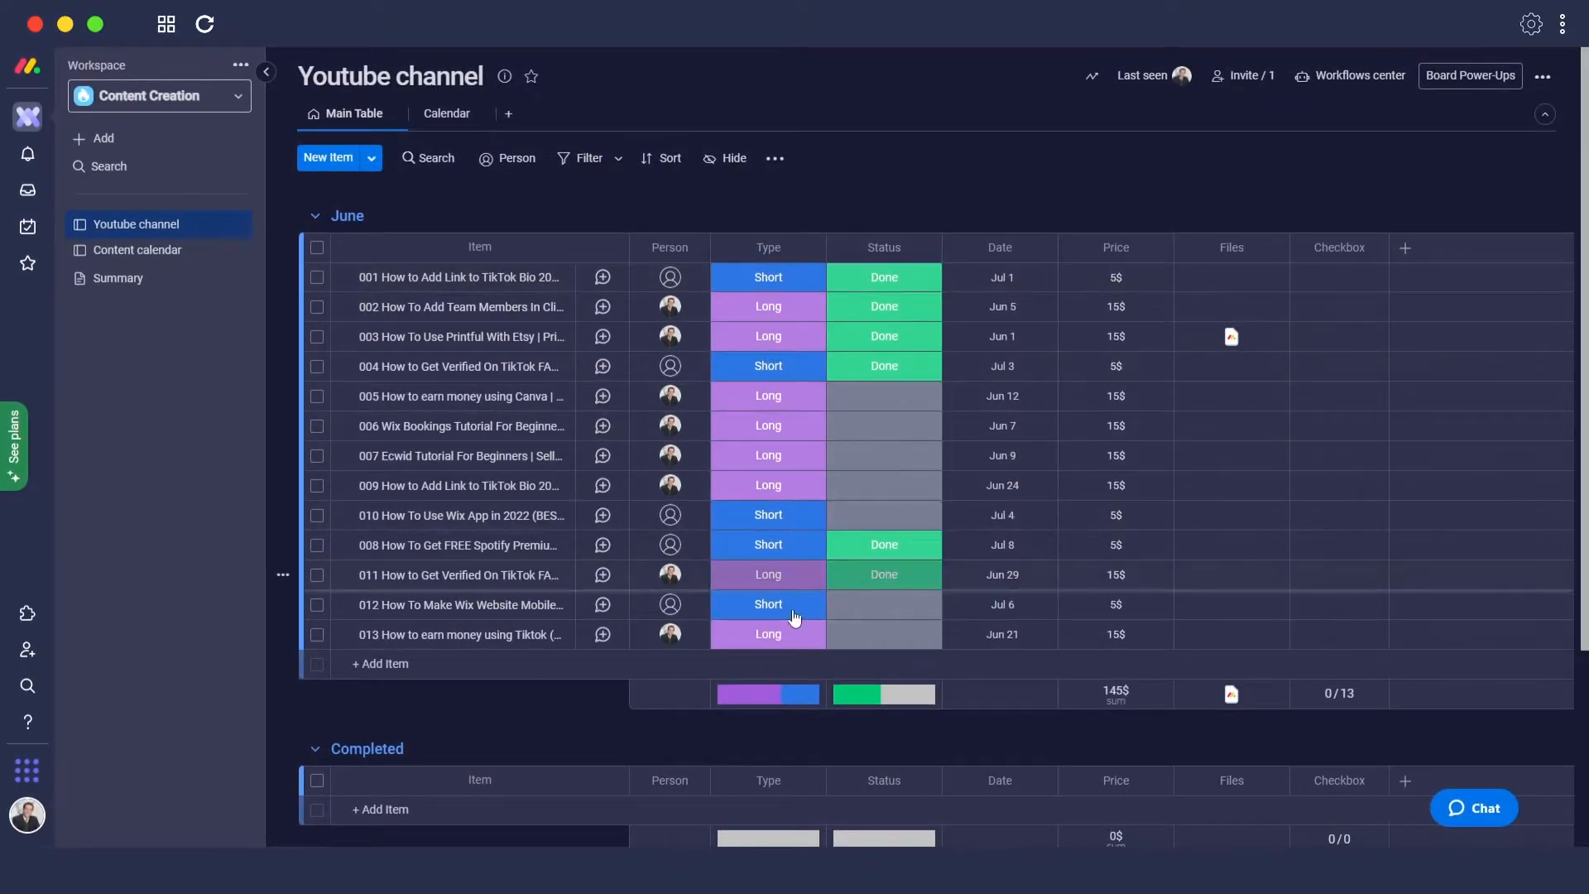
# Select the June items whose Status is Done on the Youtube channel board
pyautogui.click(458, 606)
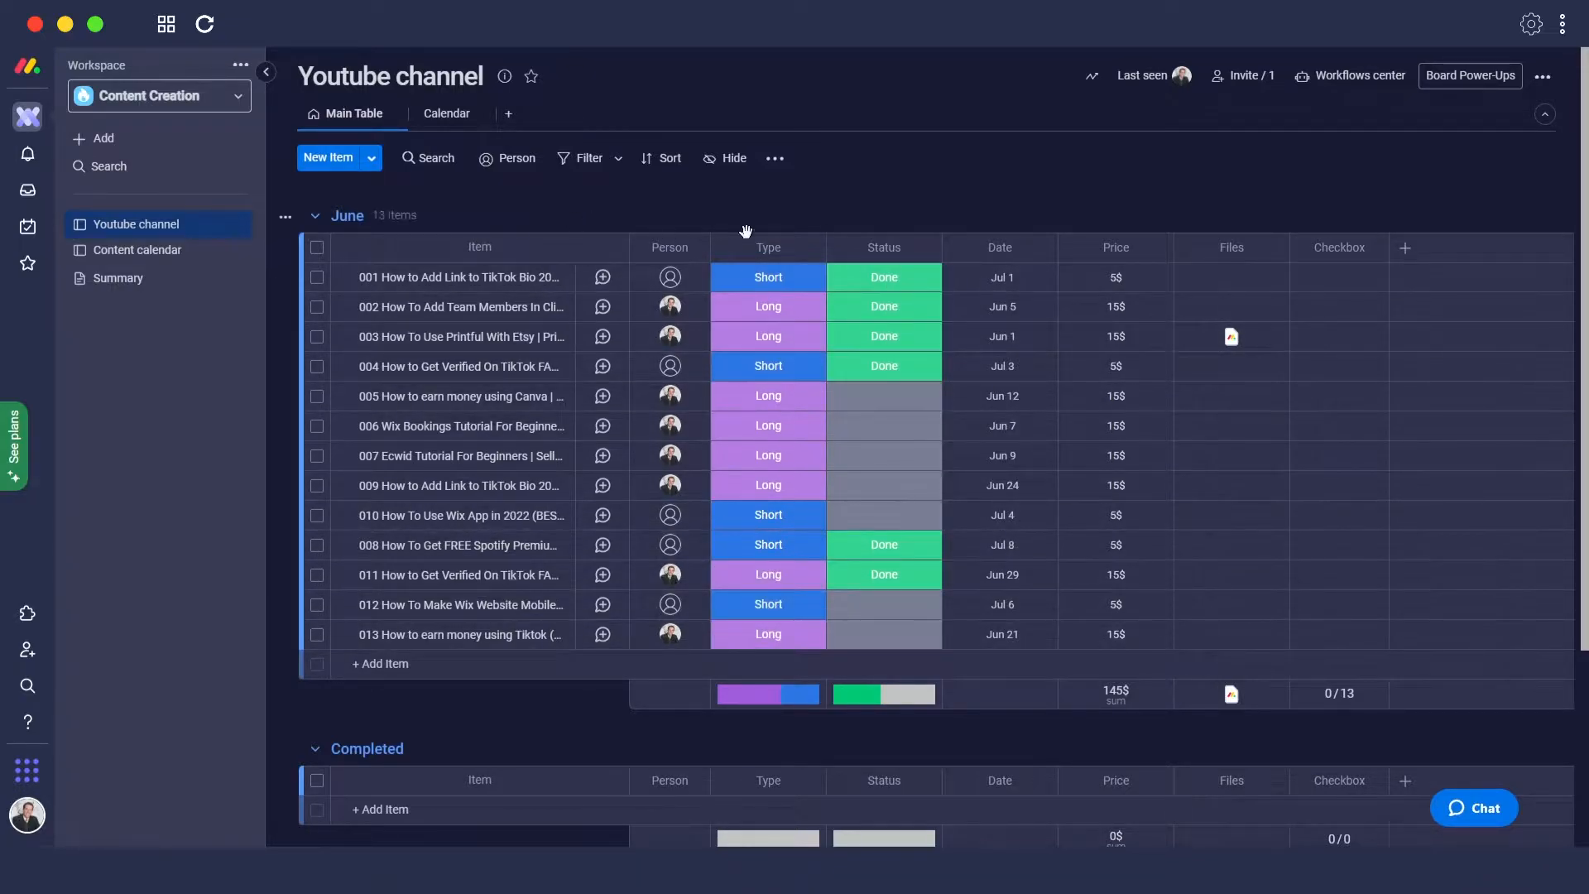
pyautogui.moveTo(564, 701)
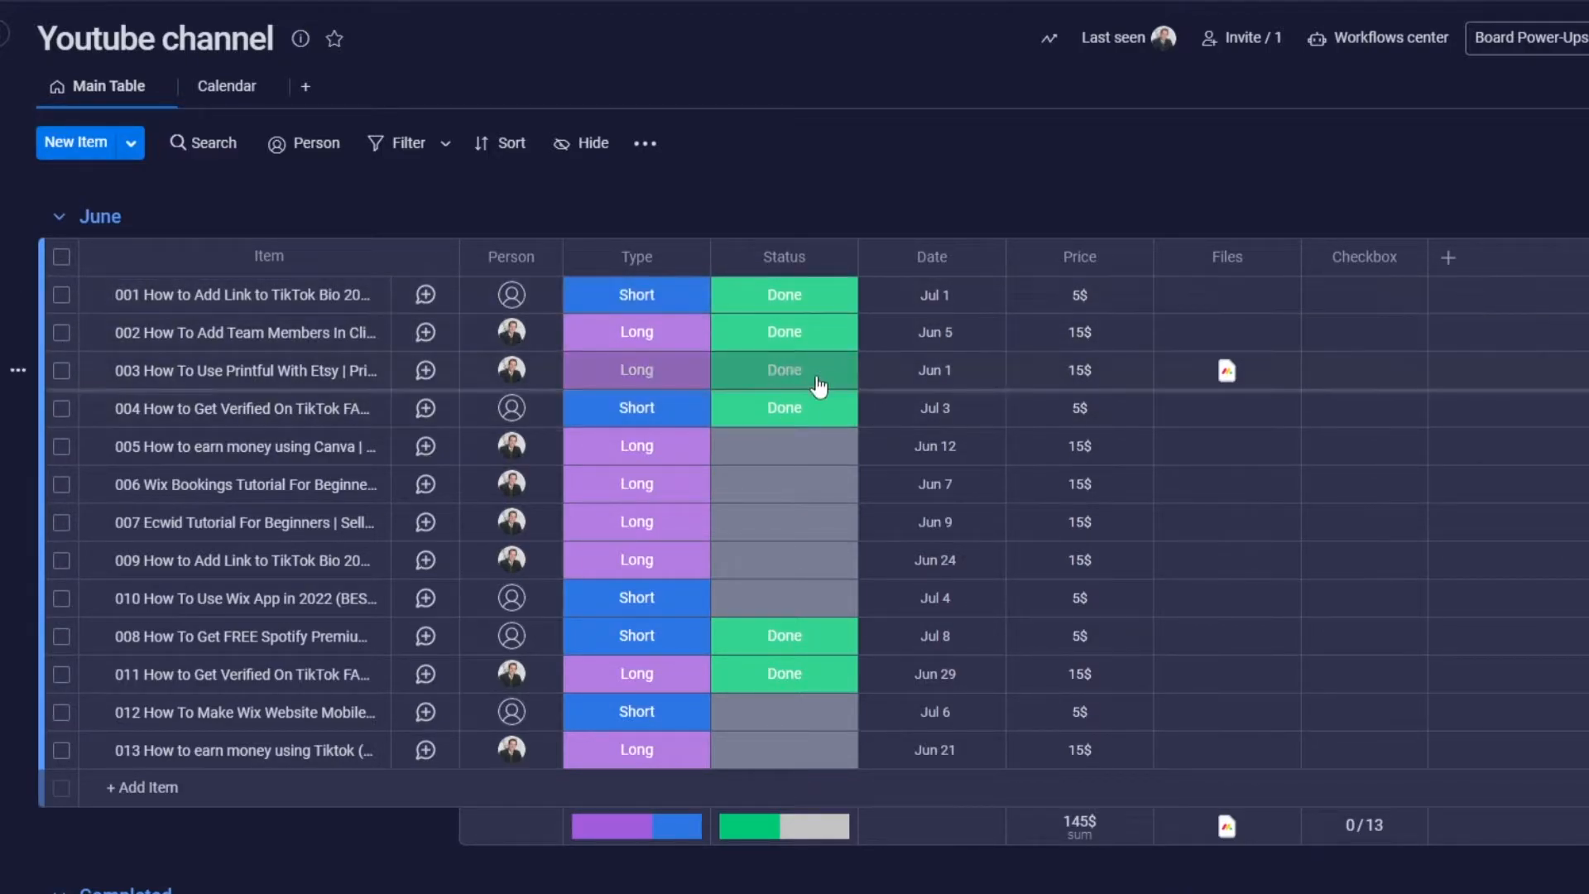
pyautogui.scroll(-3)
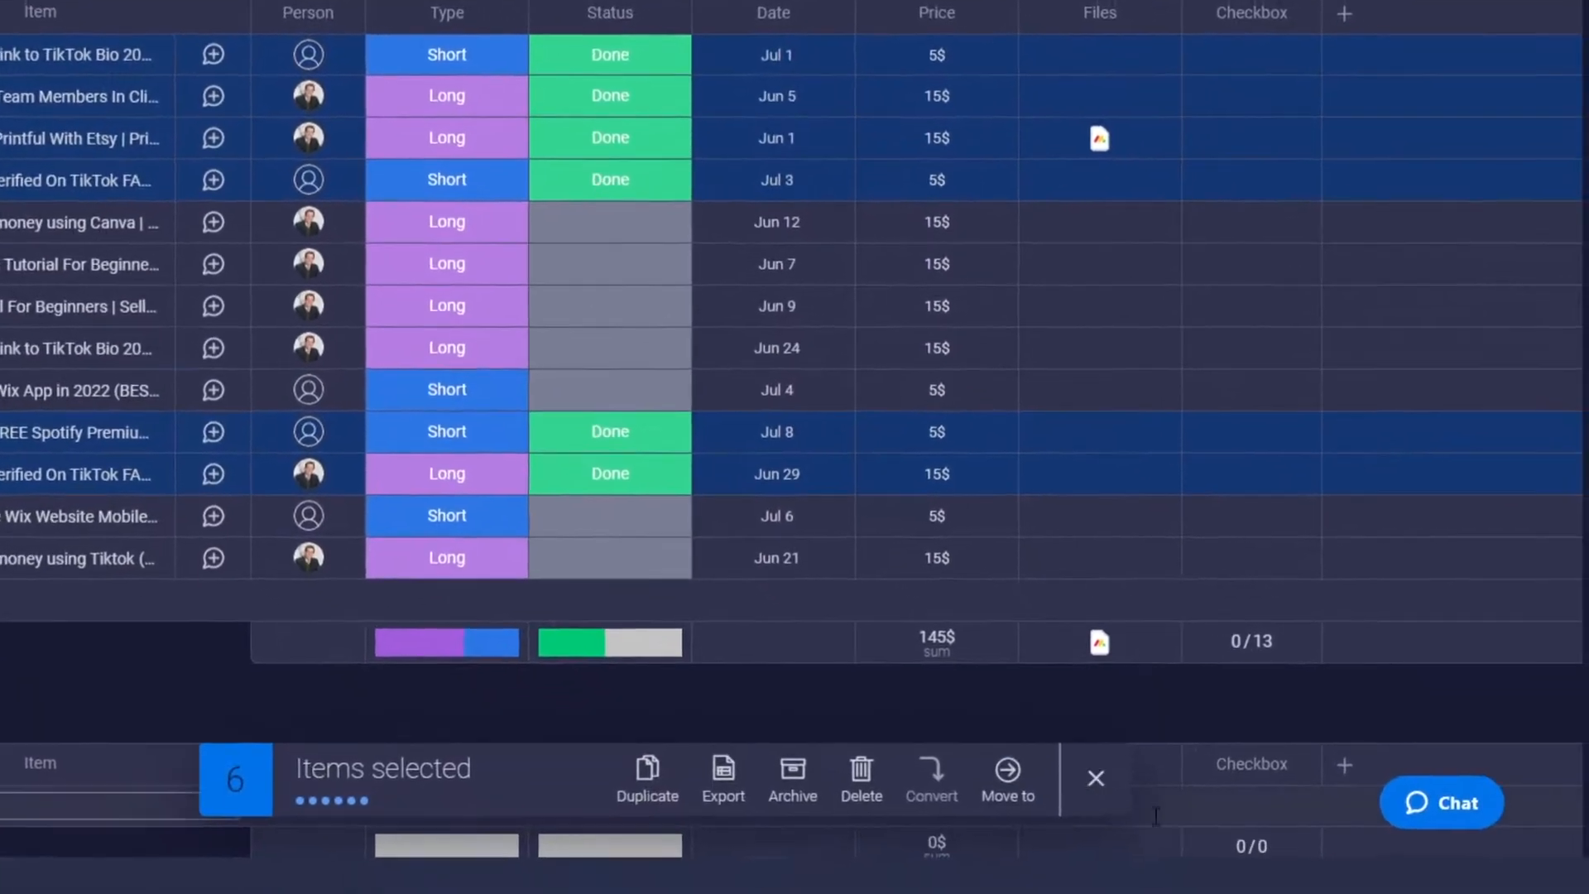
# Move the six selected Done items into the Completed group via Move to group
pyautogui.click(1004, 778)
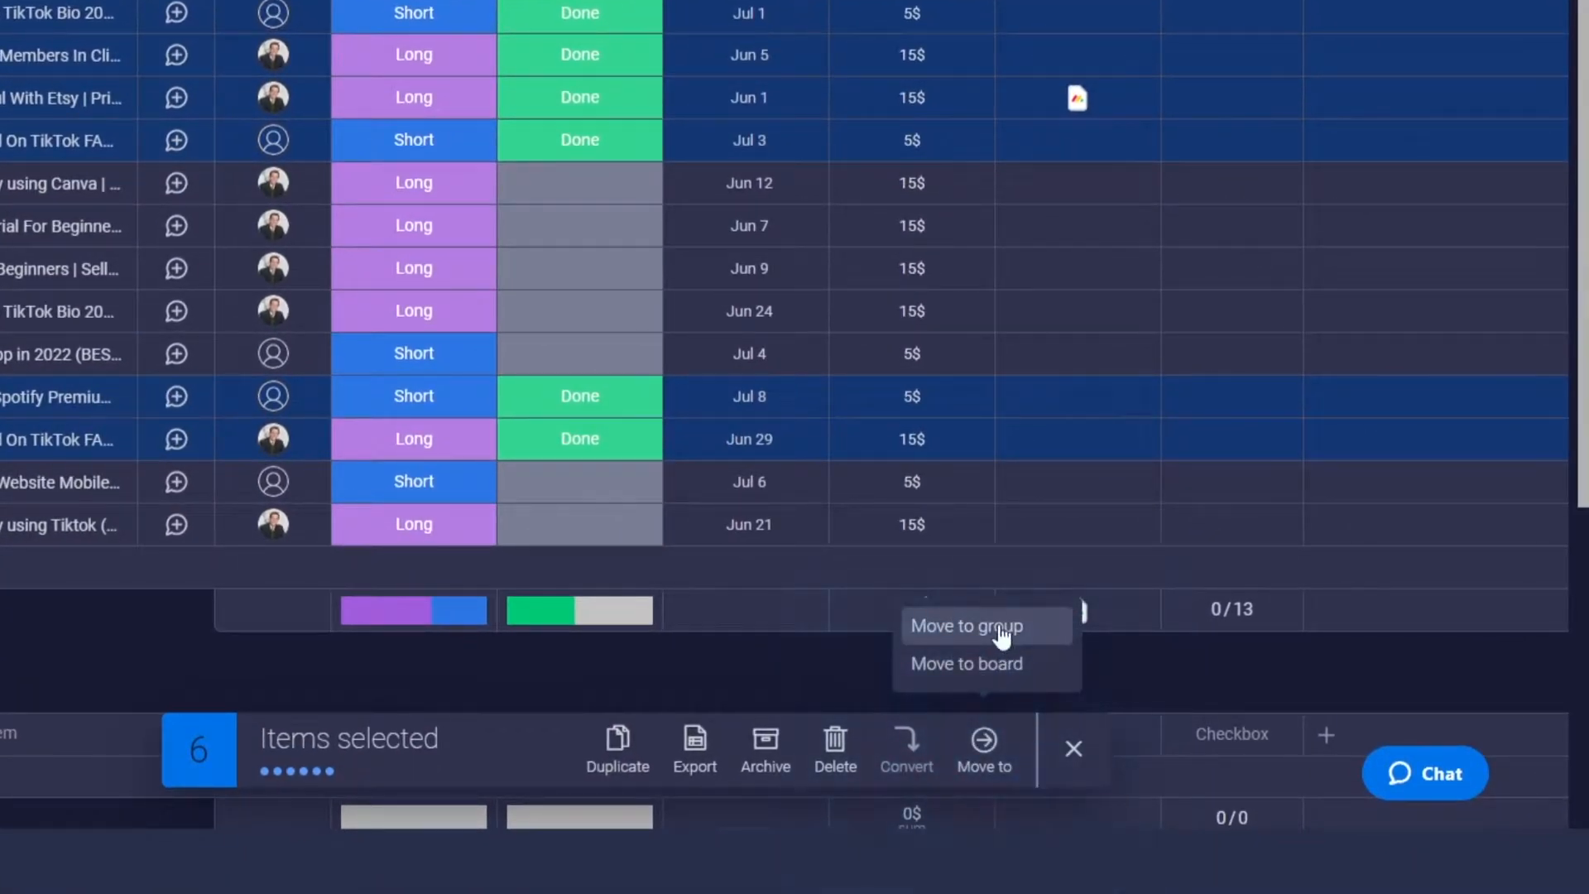
pyautogui.click(965, 626)
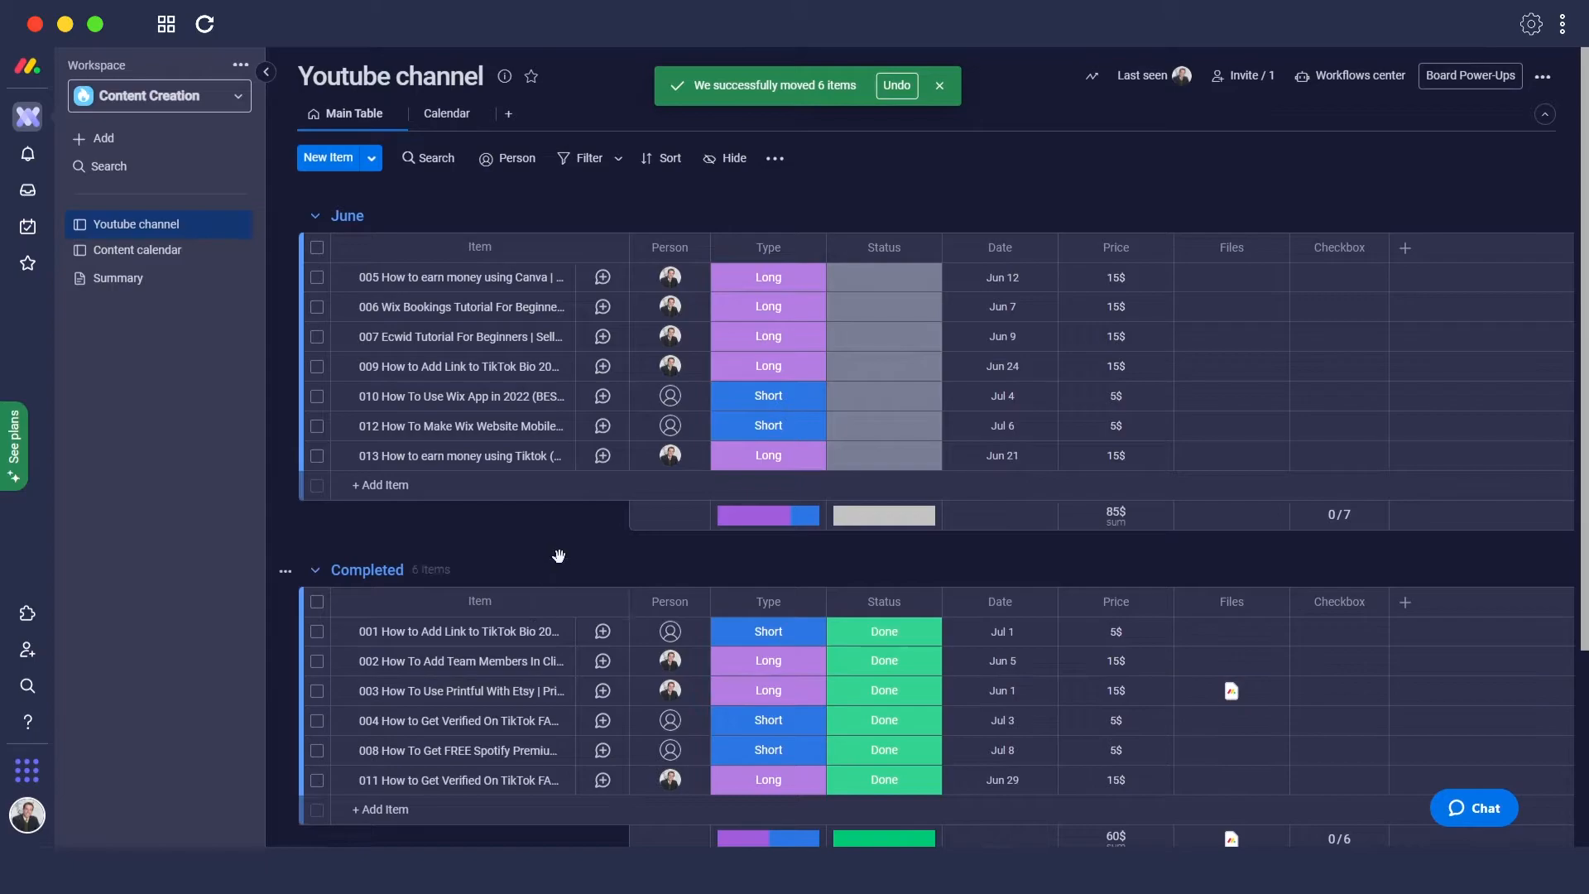
pyautogui.click(459, 455)
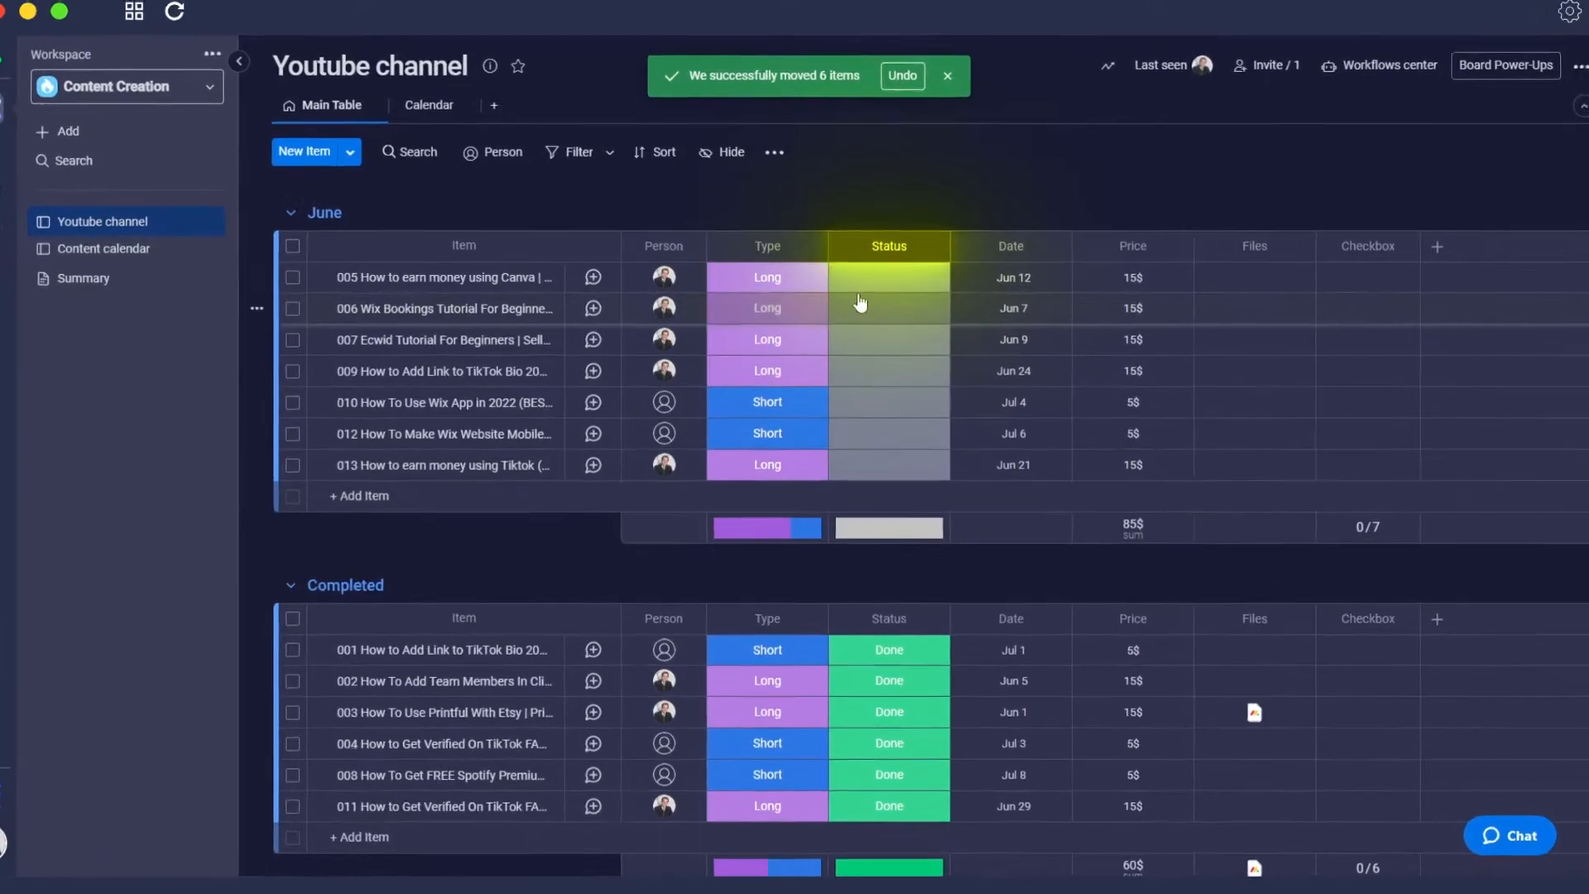
pyautogui.click(887, 276)
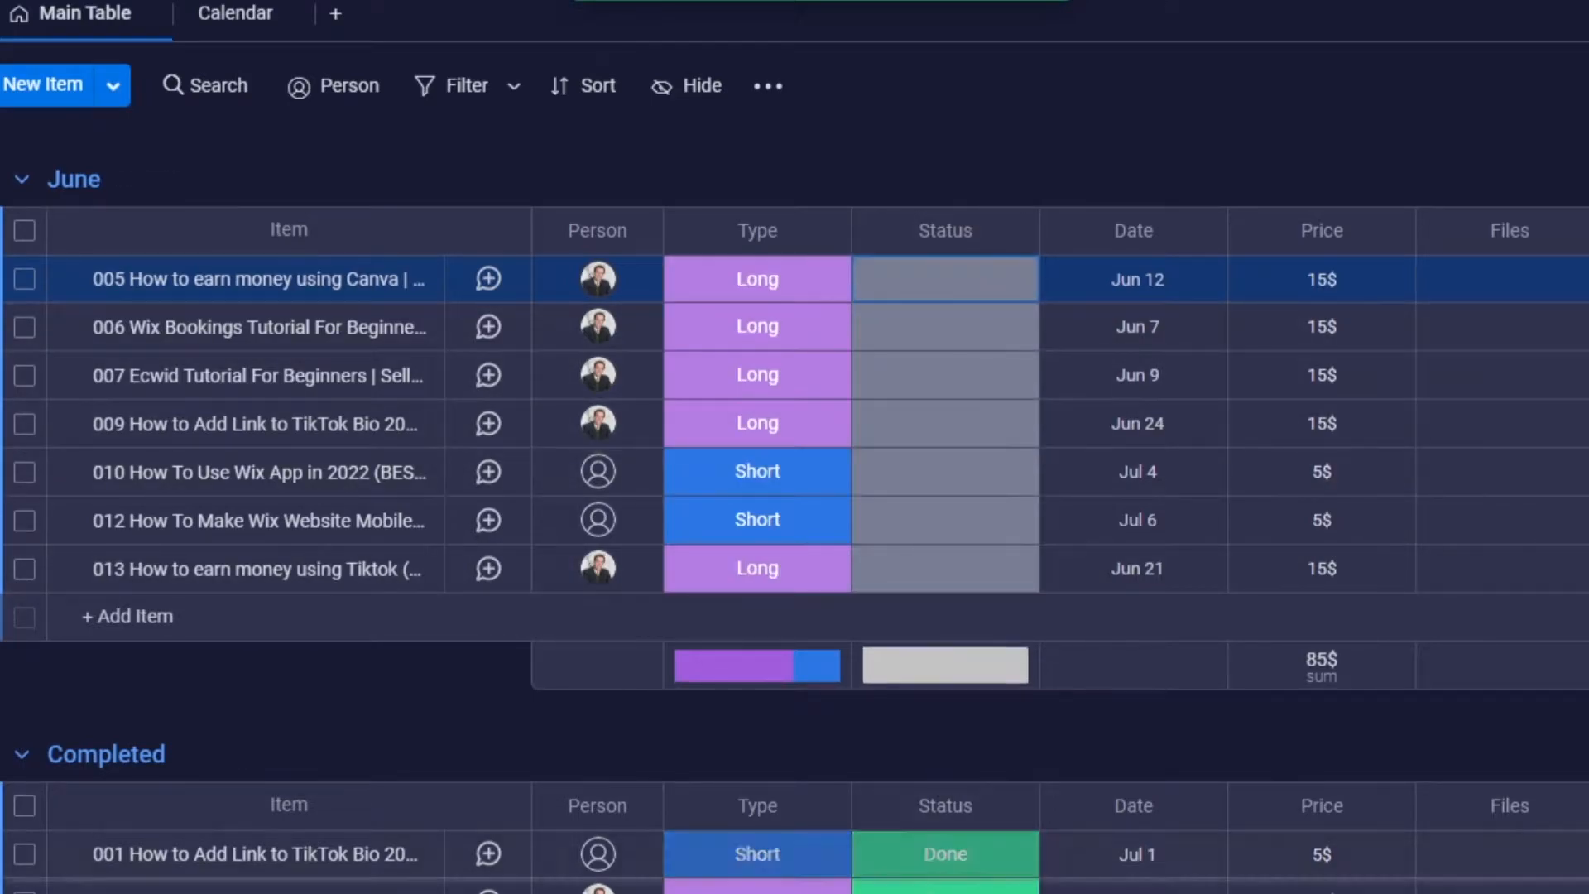
pyautogui.scroll(-3)
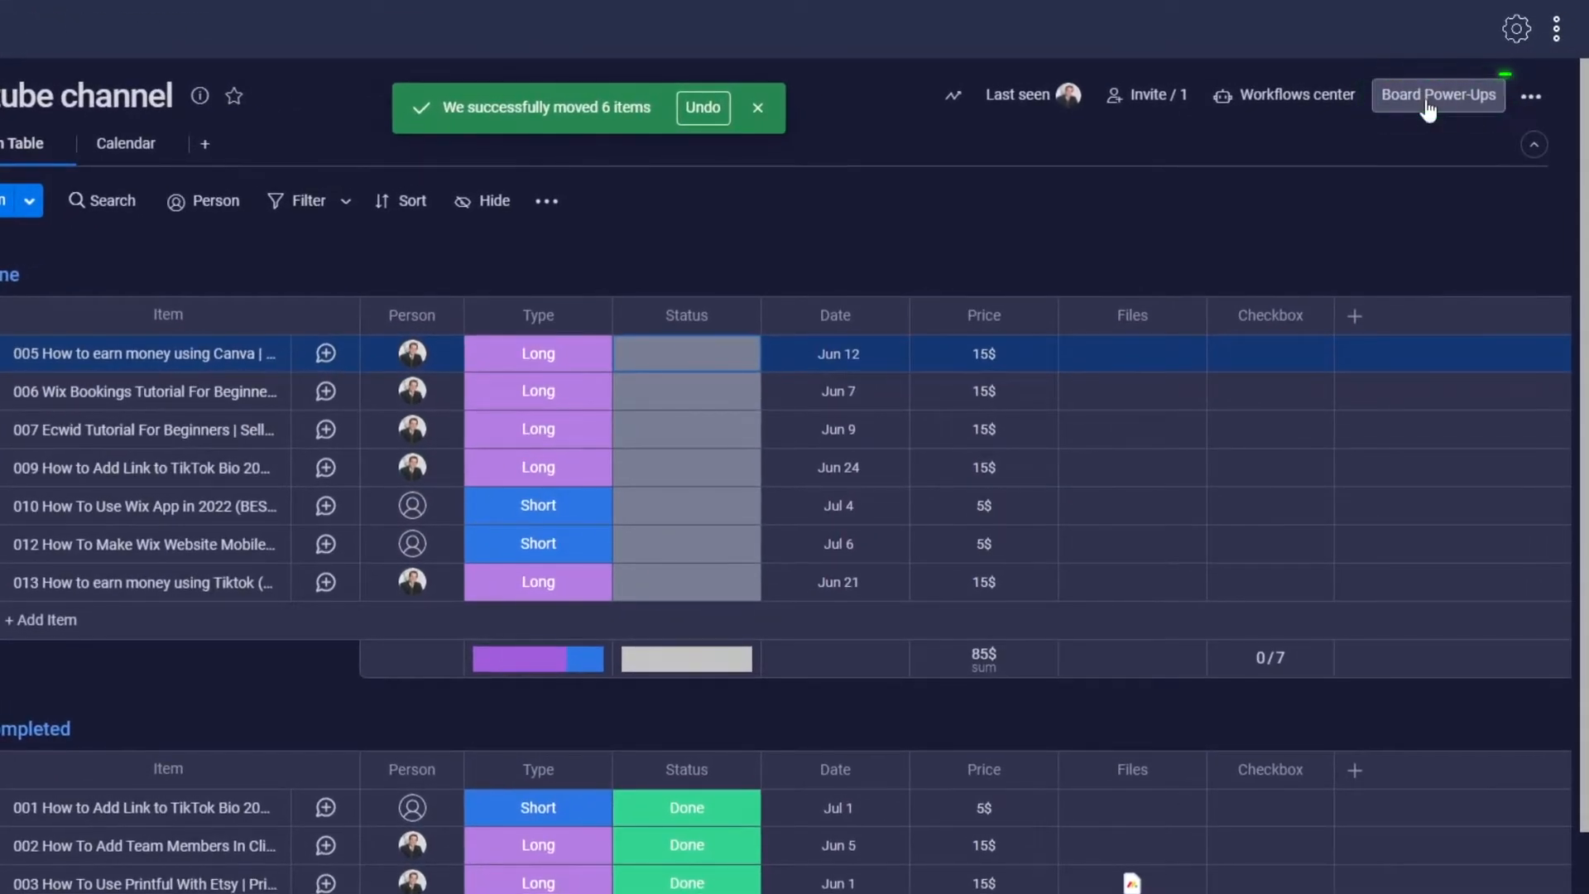
# Start a blank custom workflow from the board's Workflows center under Board Power-Ups
pyautogui.click(1438, 95)
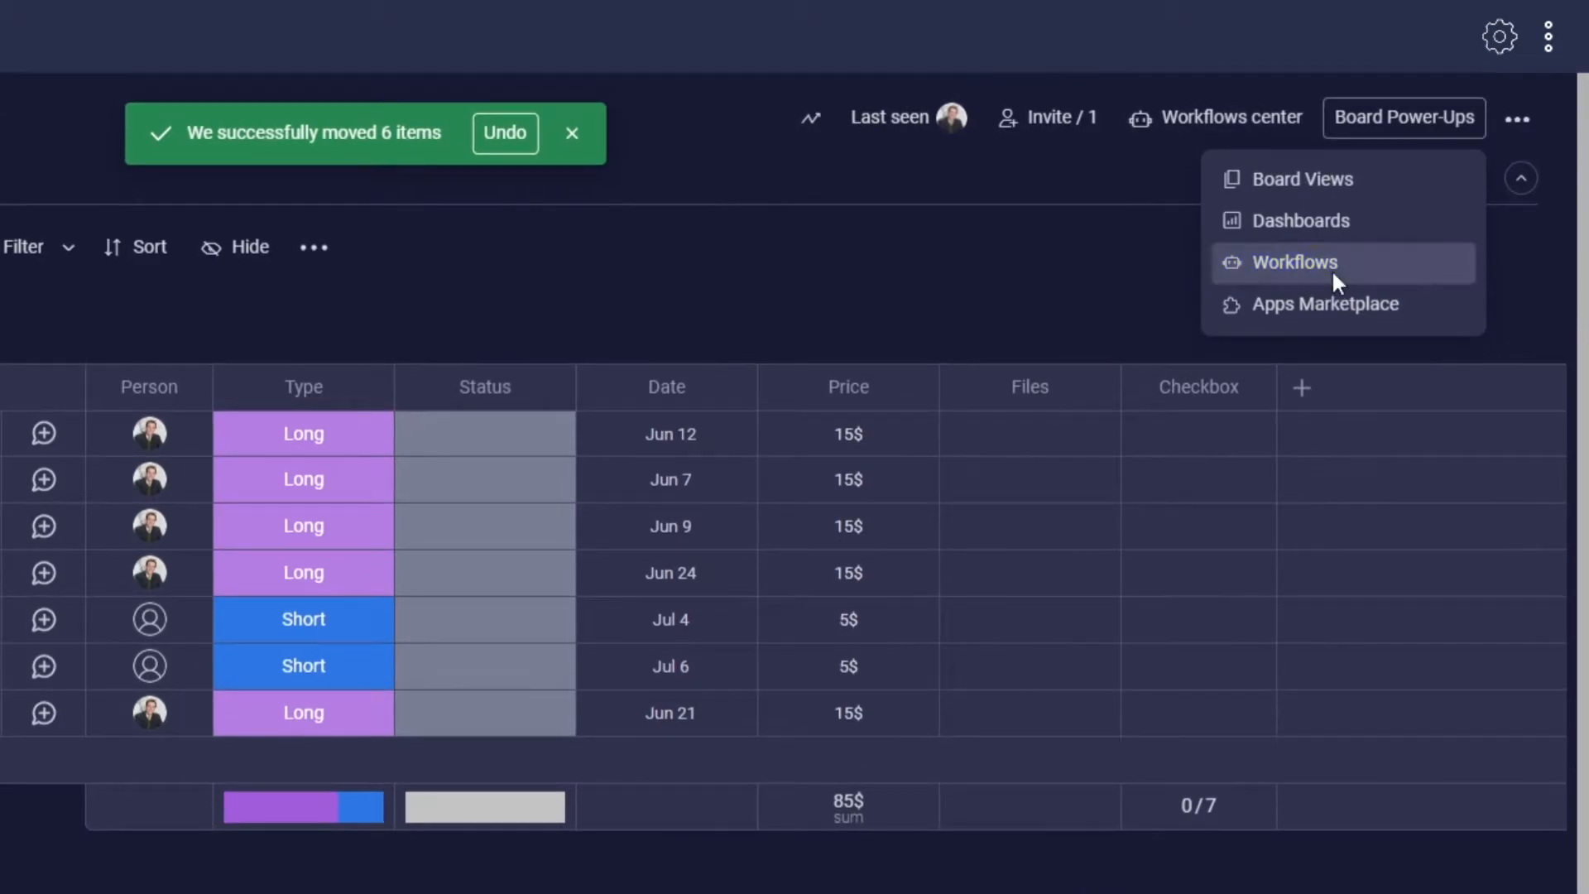
pyautogui.click(1294, 261)
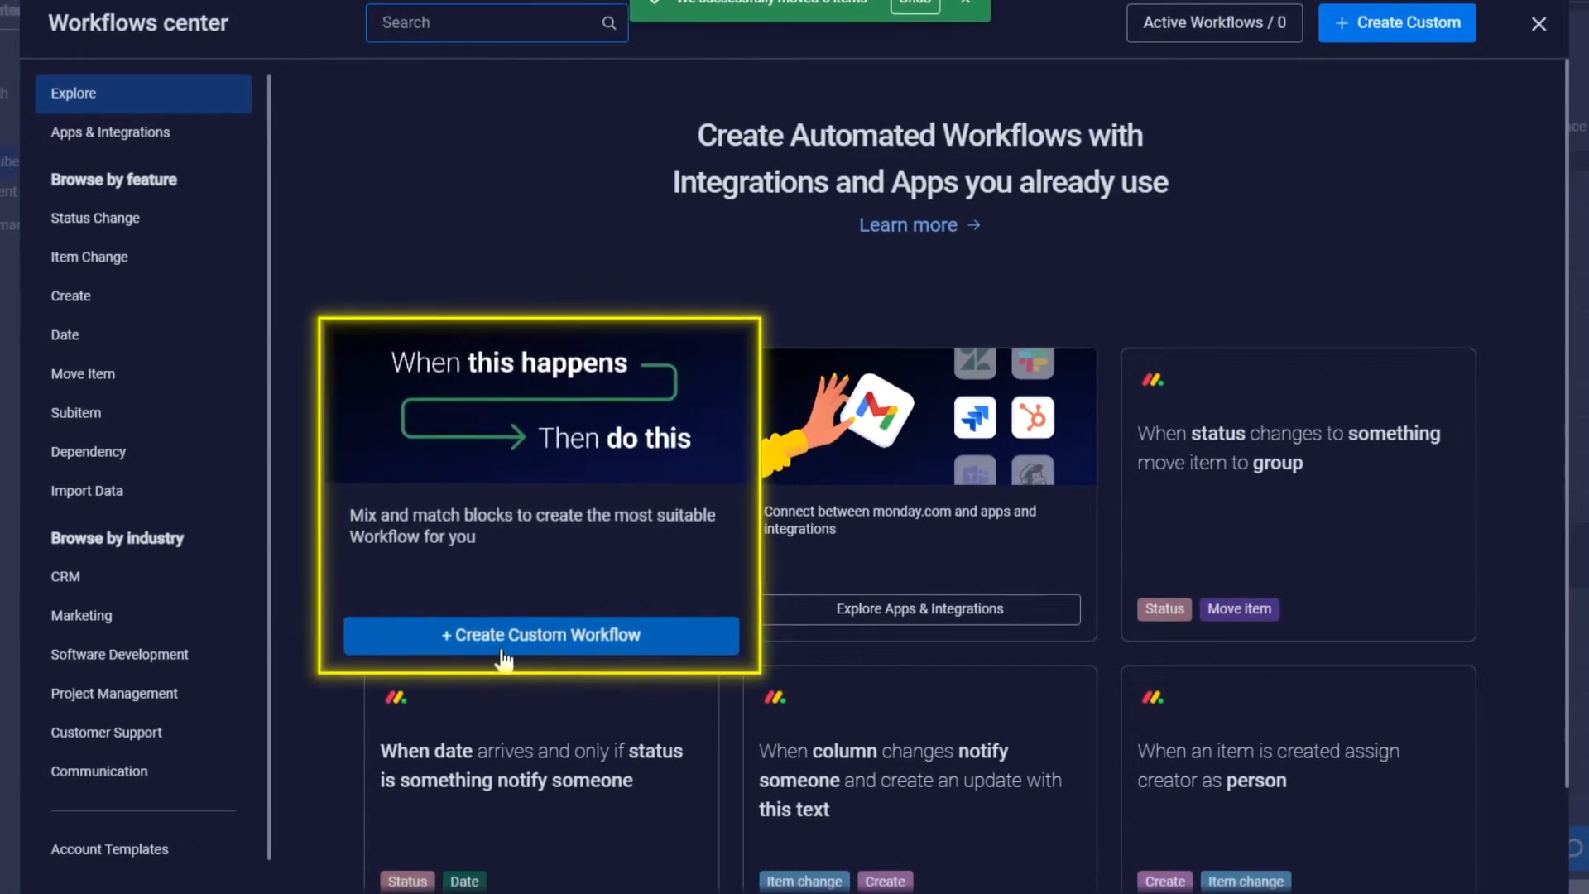
pyautogui.scroll(-3)
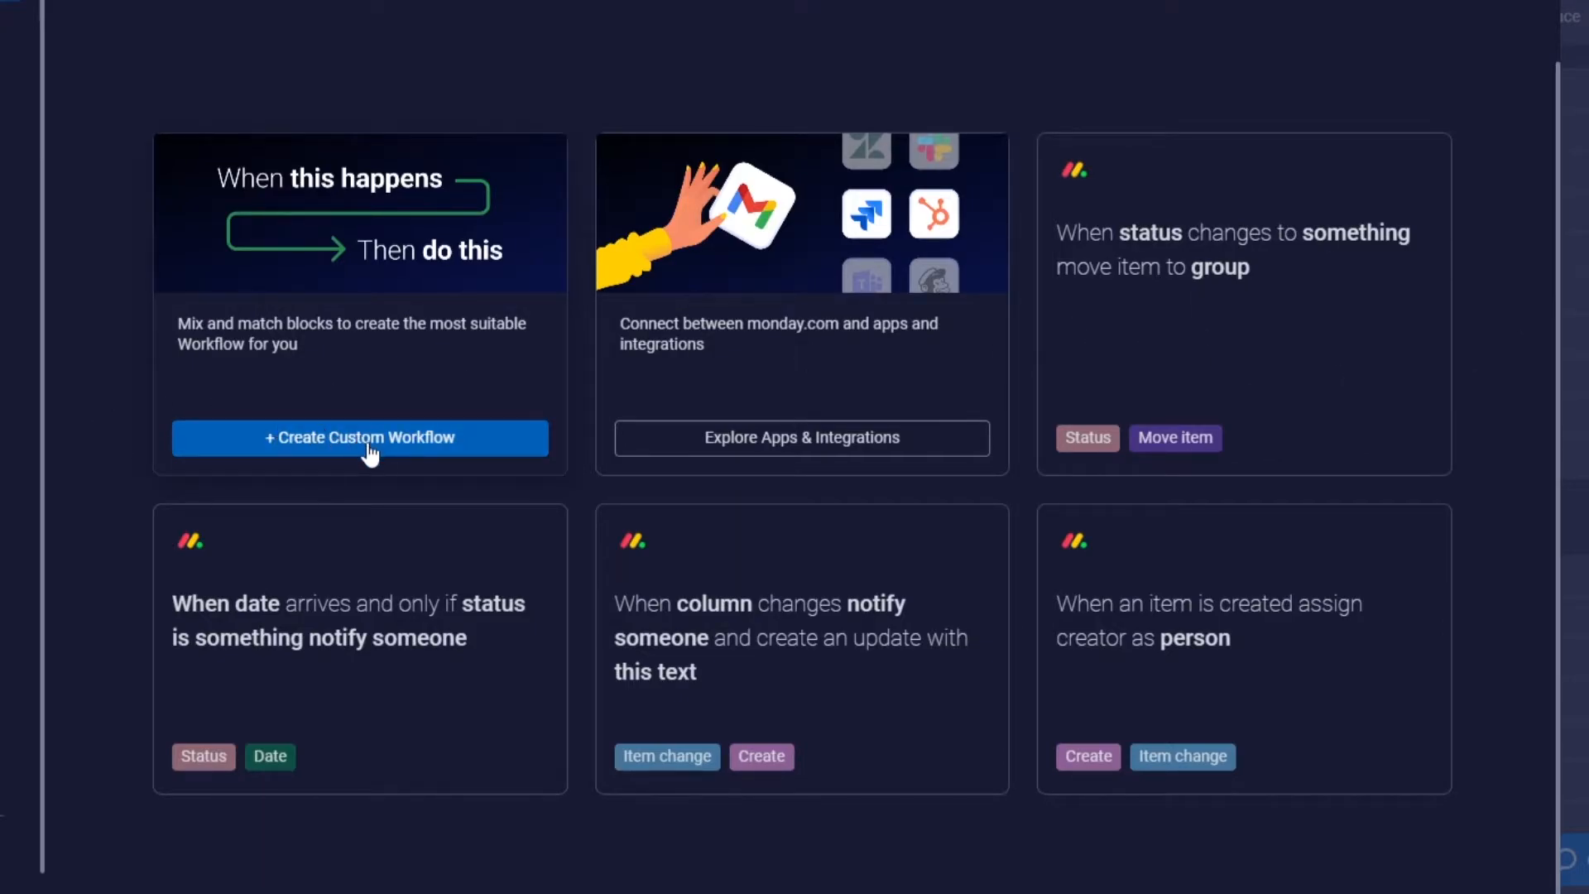
pyautogui.click(359, 437)
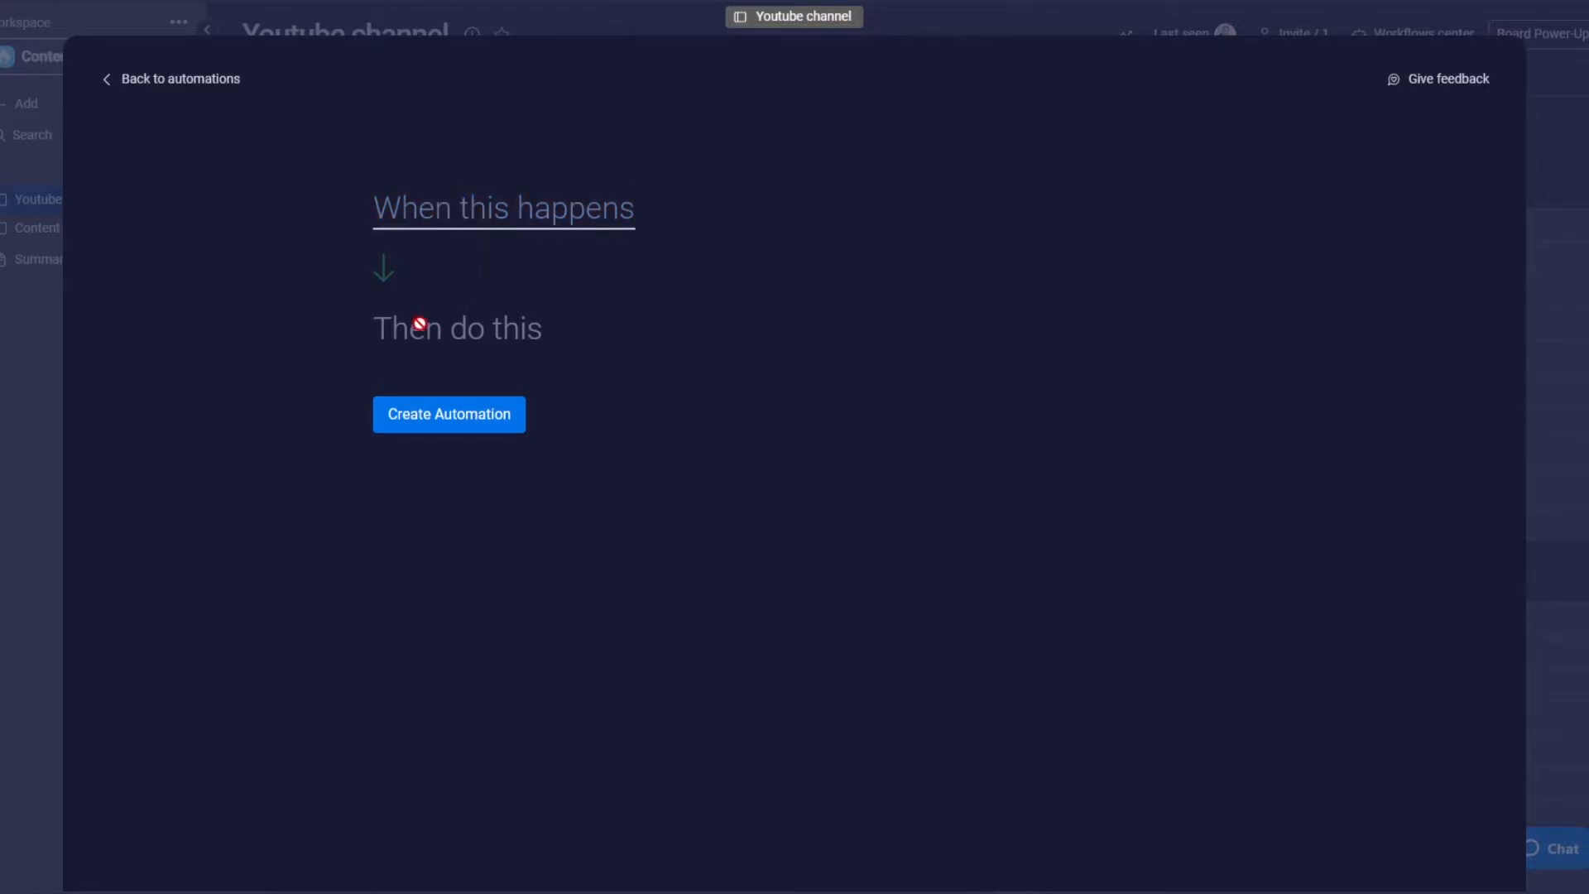
pyautogui.moveTo(427, 343)
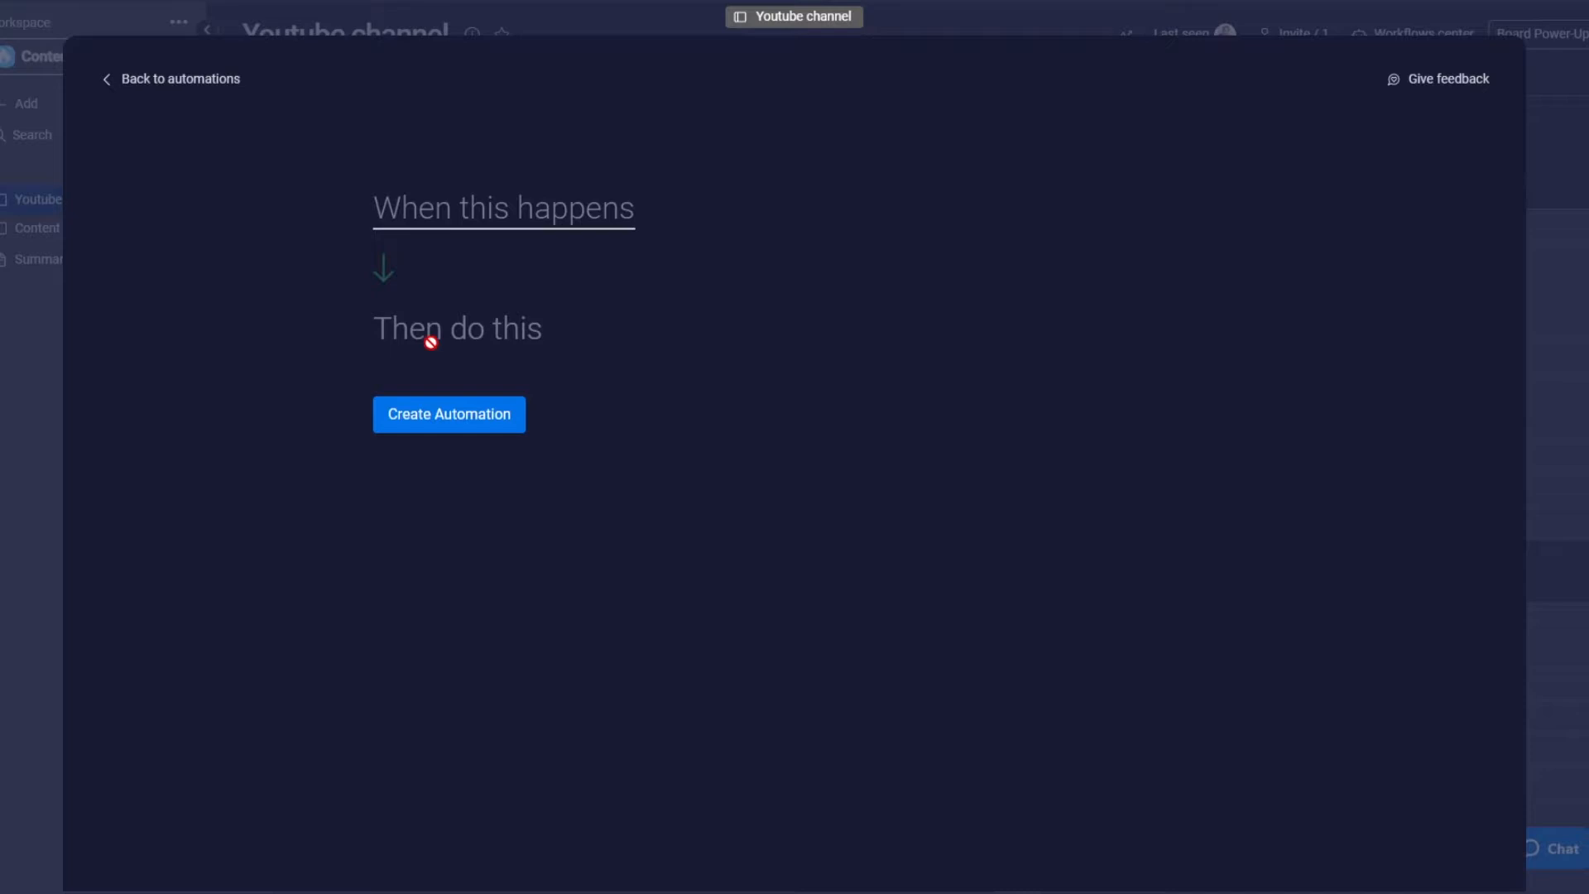
# Build the sentence 'When status changes from something to something, then move item to group'
pyautogui.click(504, 208)
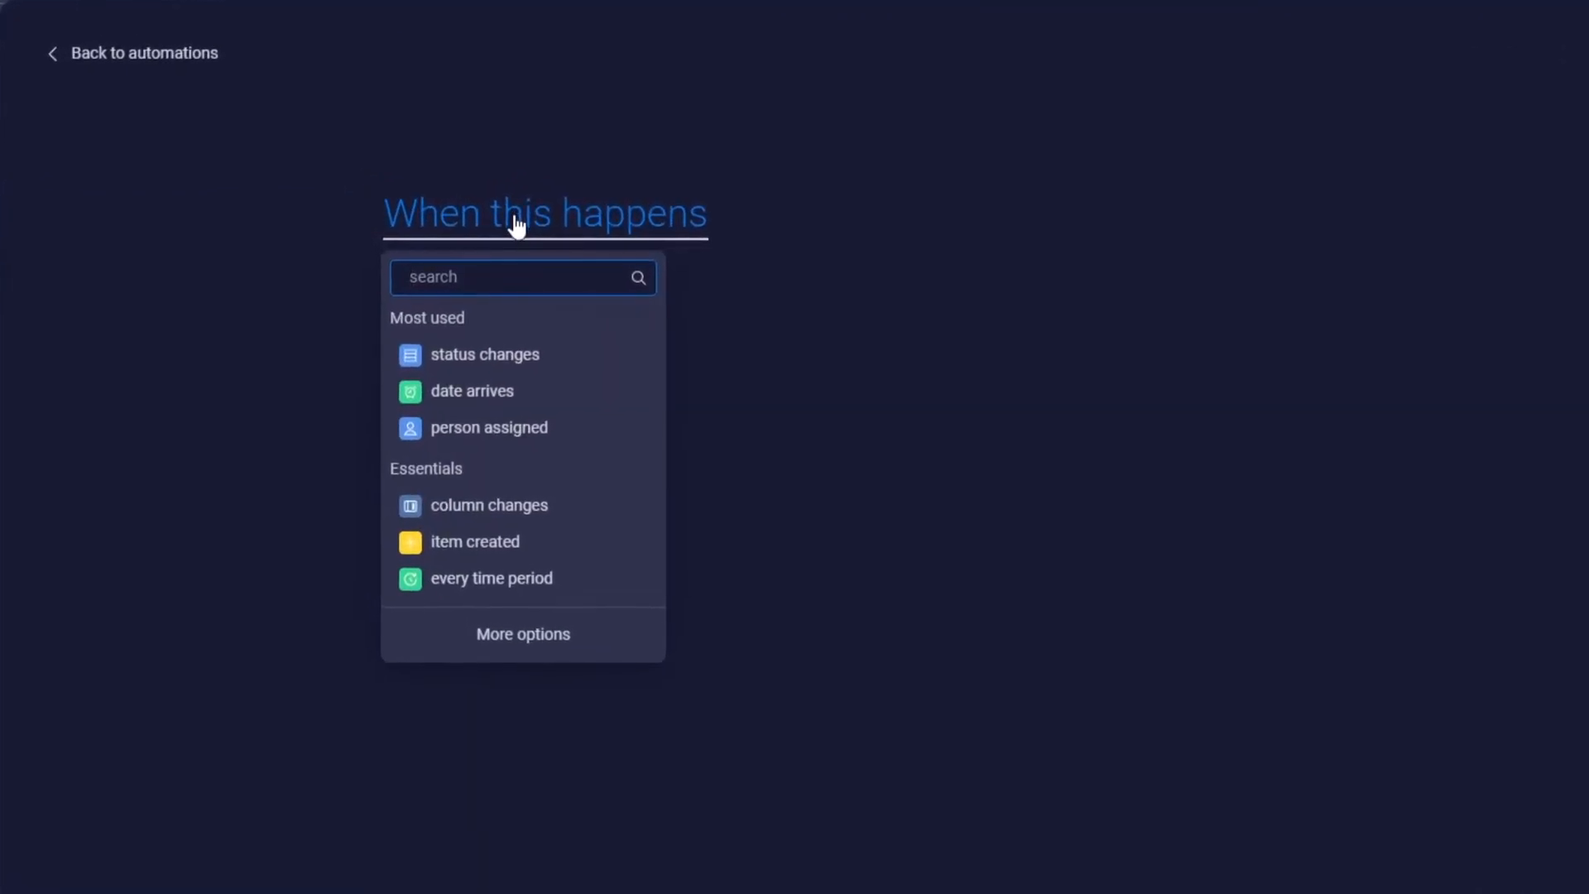
pyautogui.click(485, 354)
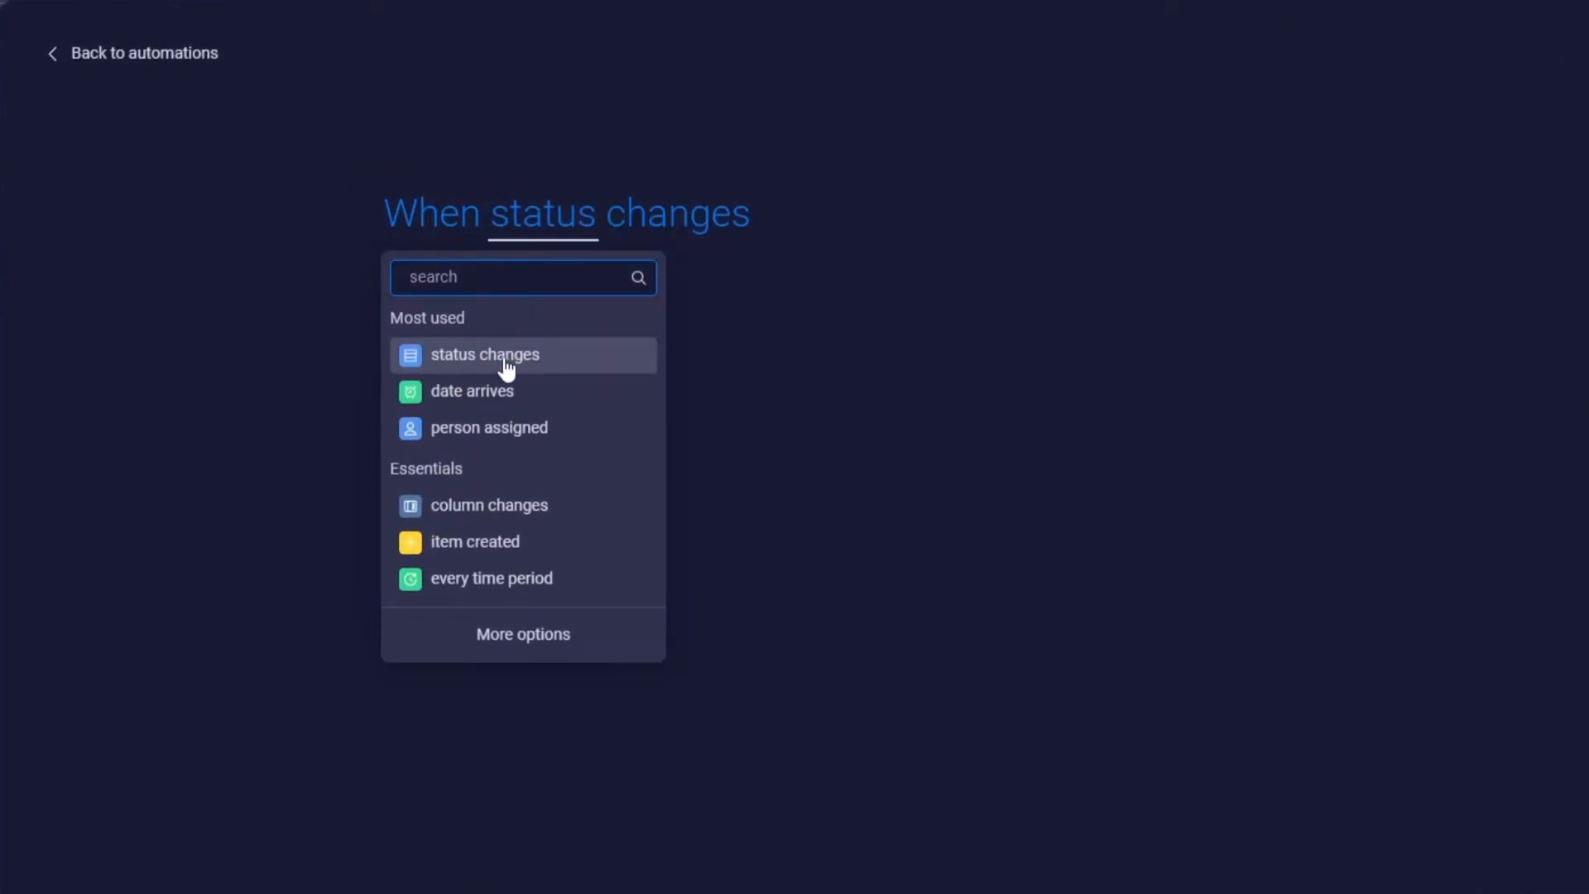
pyautogui.click(483, 354)
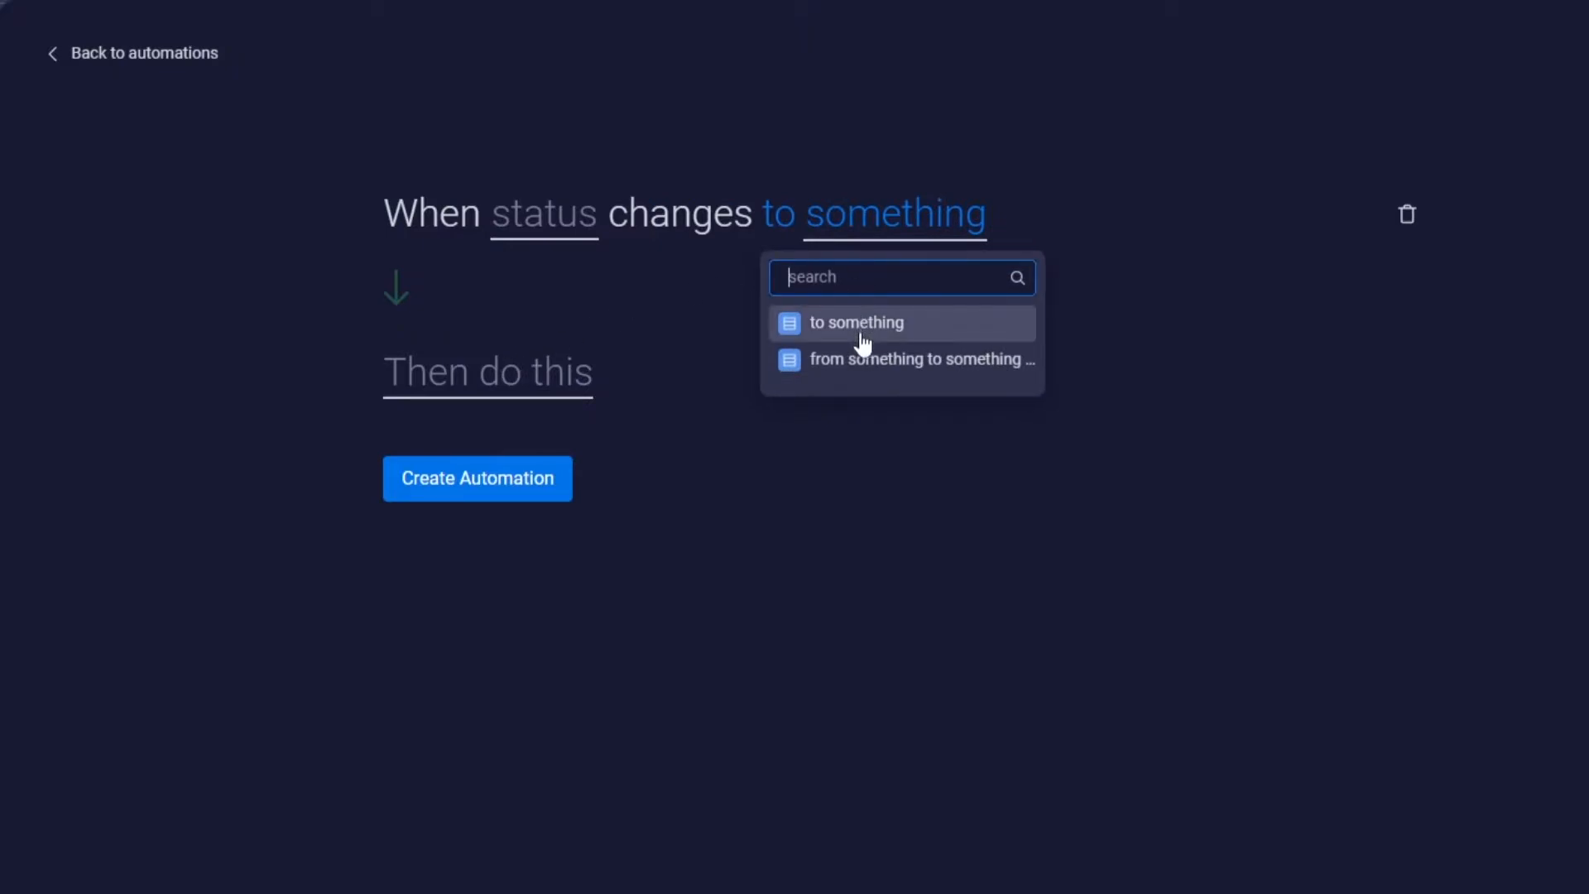
pyautogui.click(920, 359)
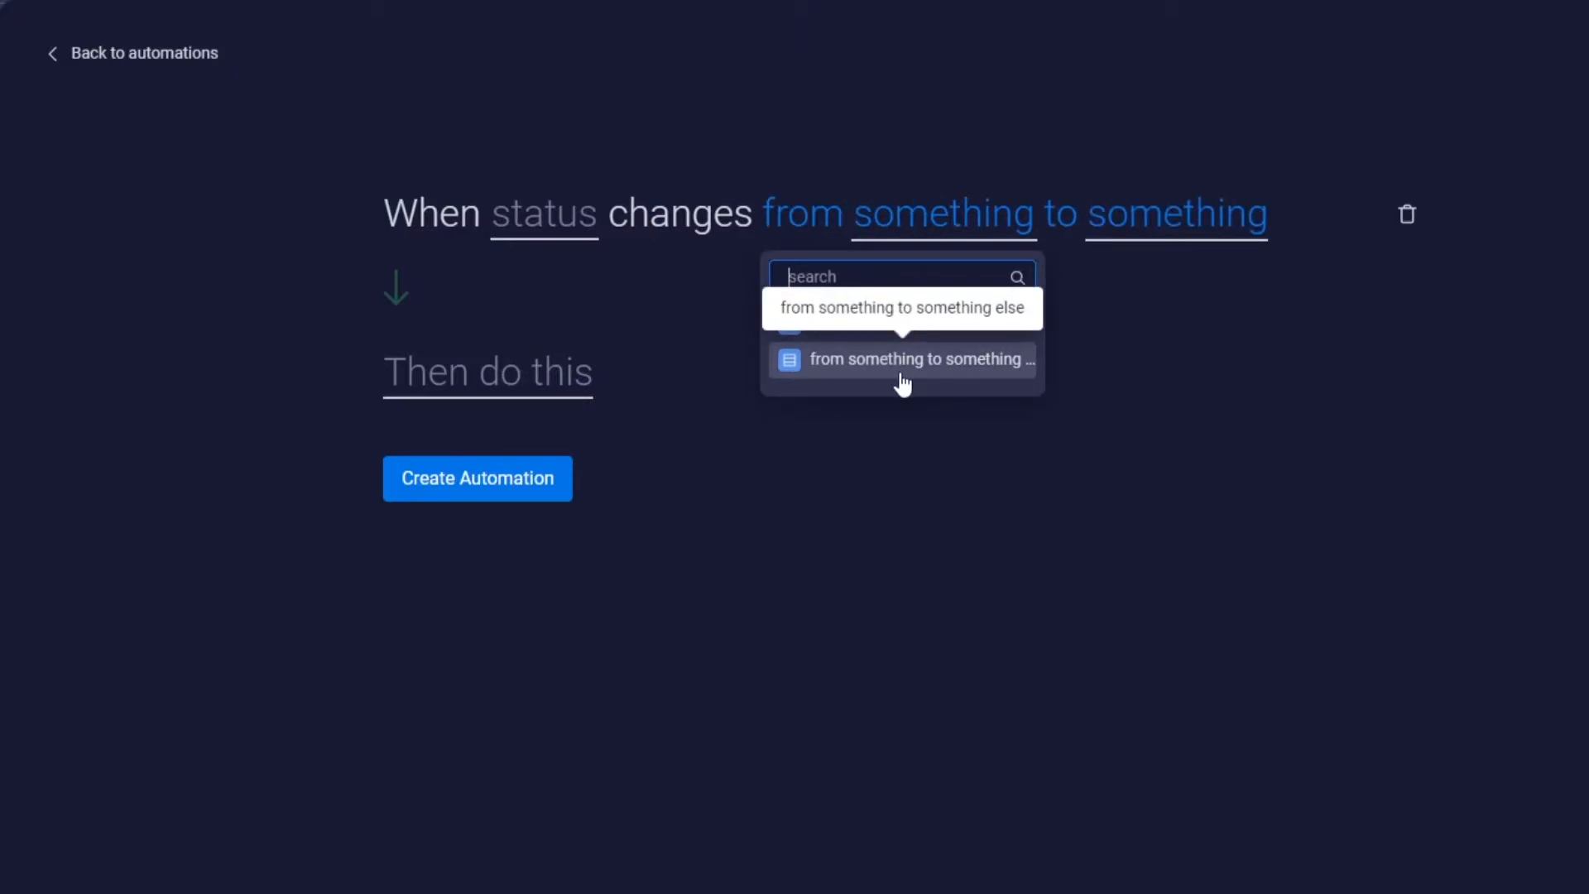
pyautogui.click(903, 376)
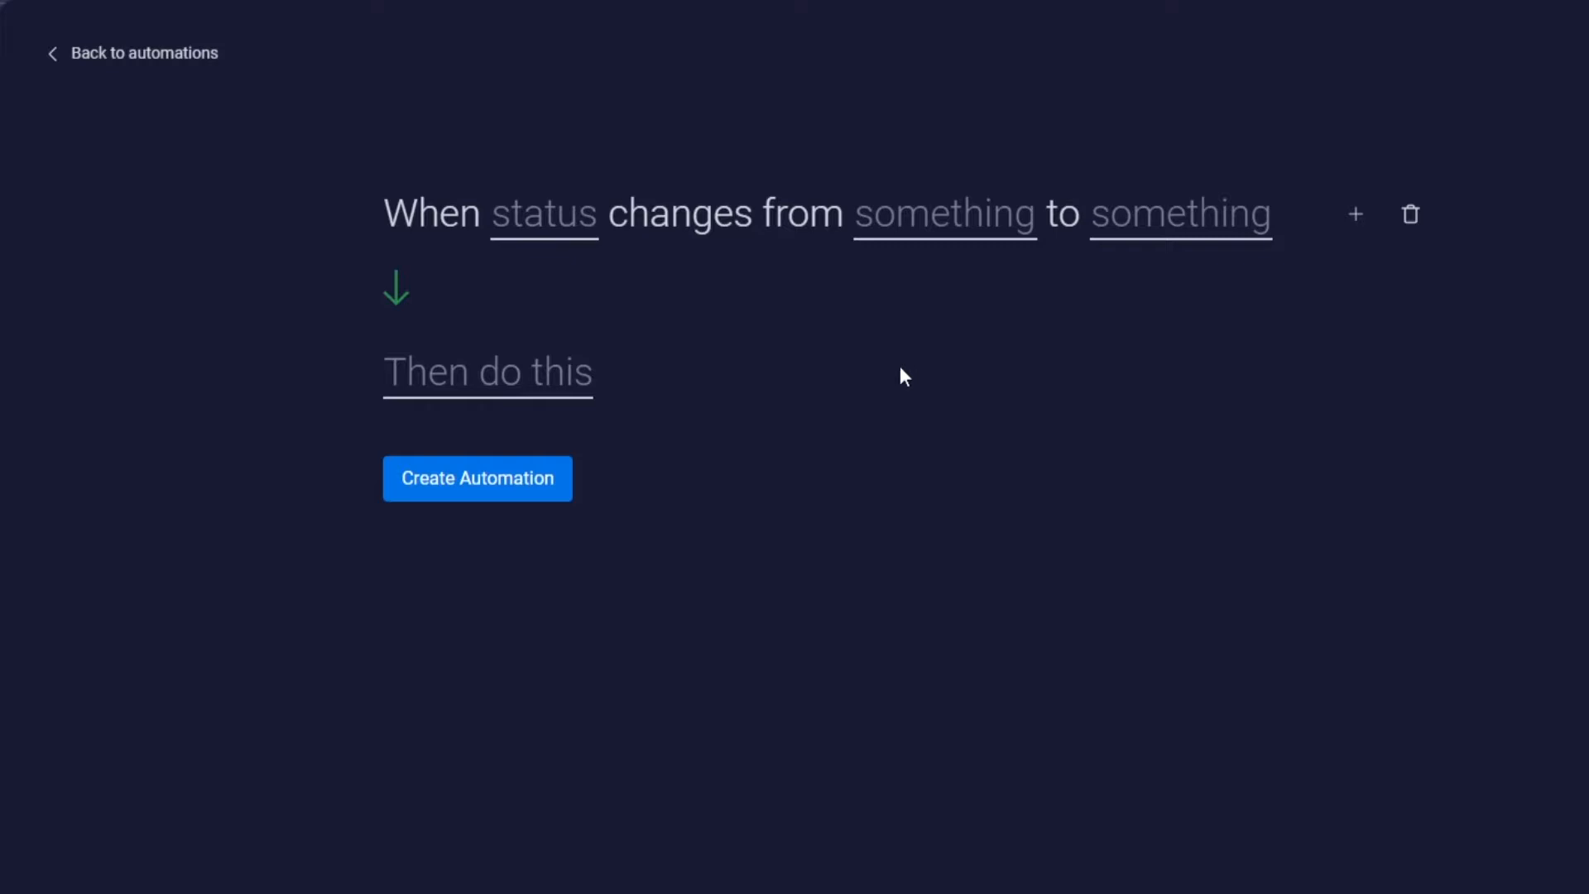
pyautogui.click(486, 371)
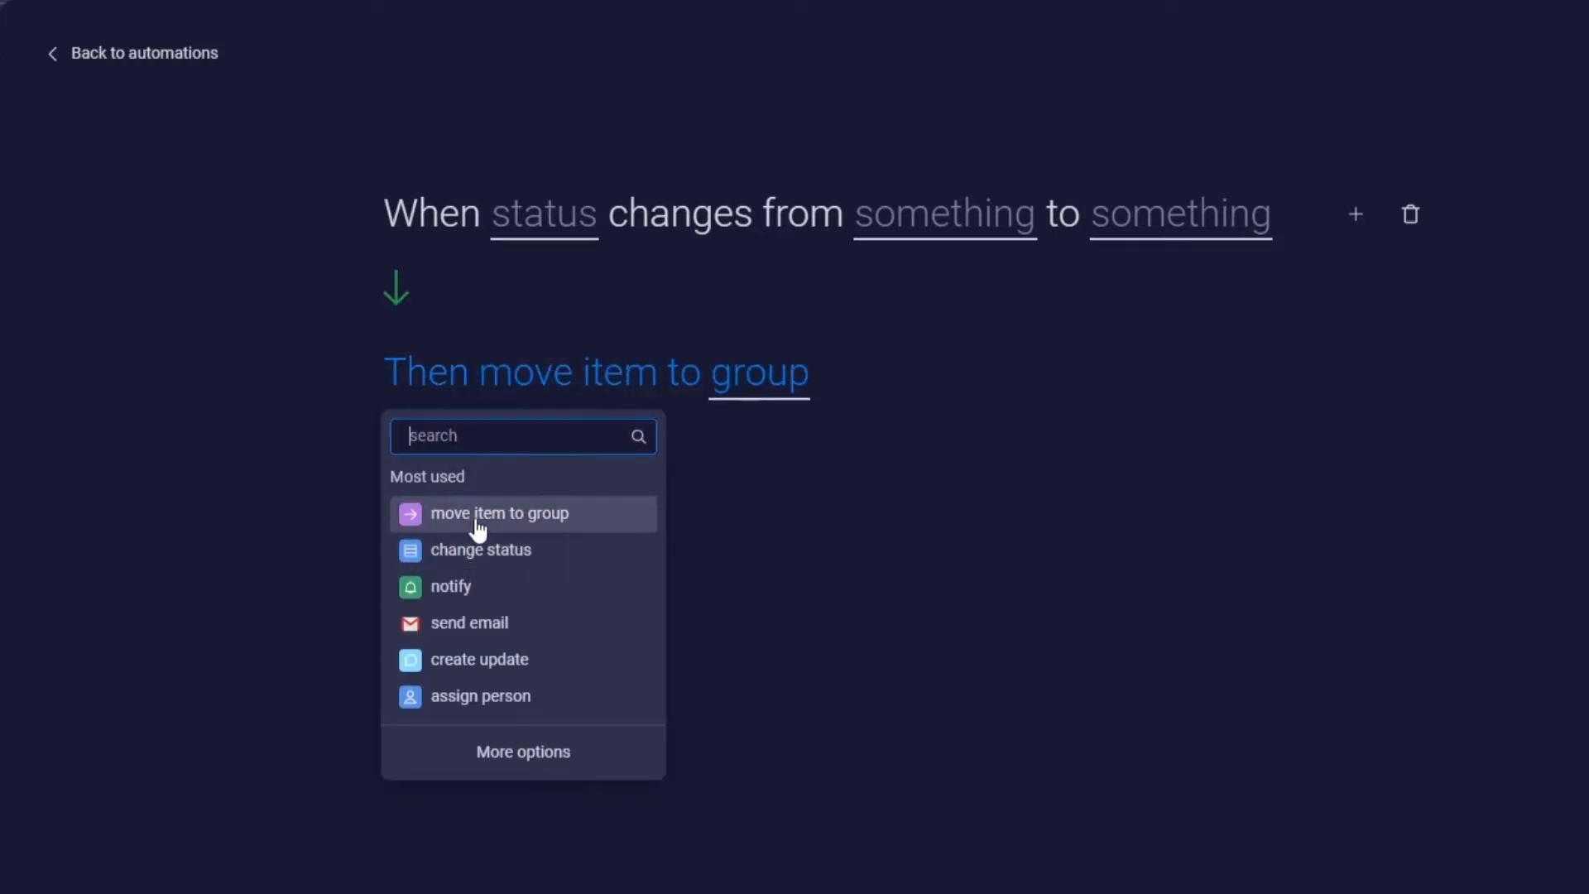
pyautogui.click(499, 513)
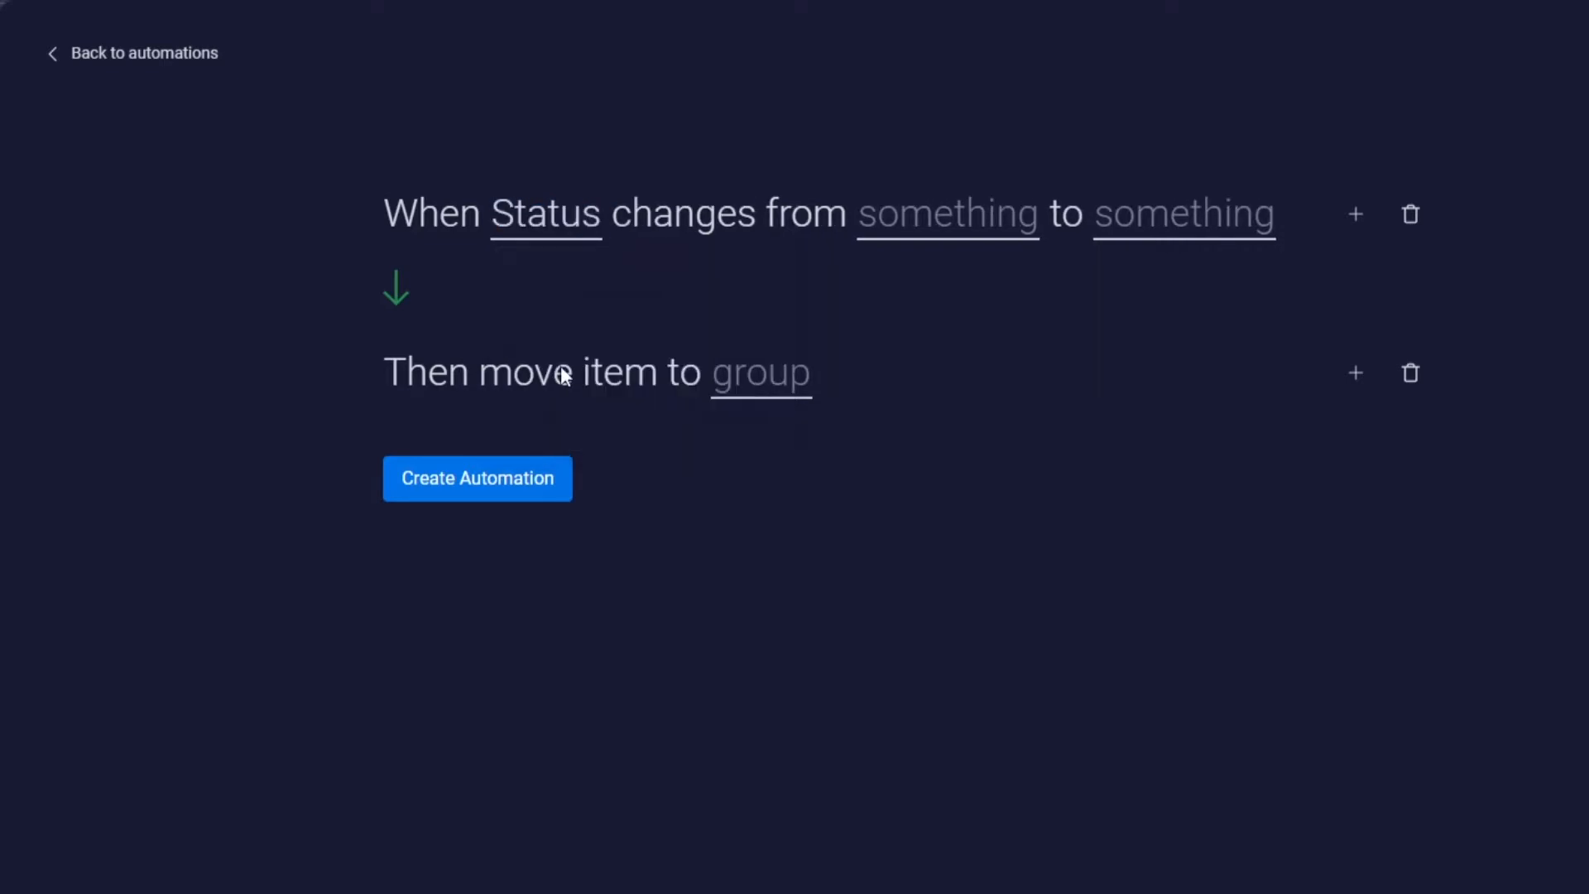
# Set the trigger from anything to Done and the target group Completed, then activate the automation
pyautogui.click(946, 213)
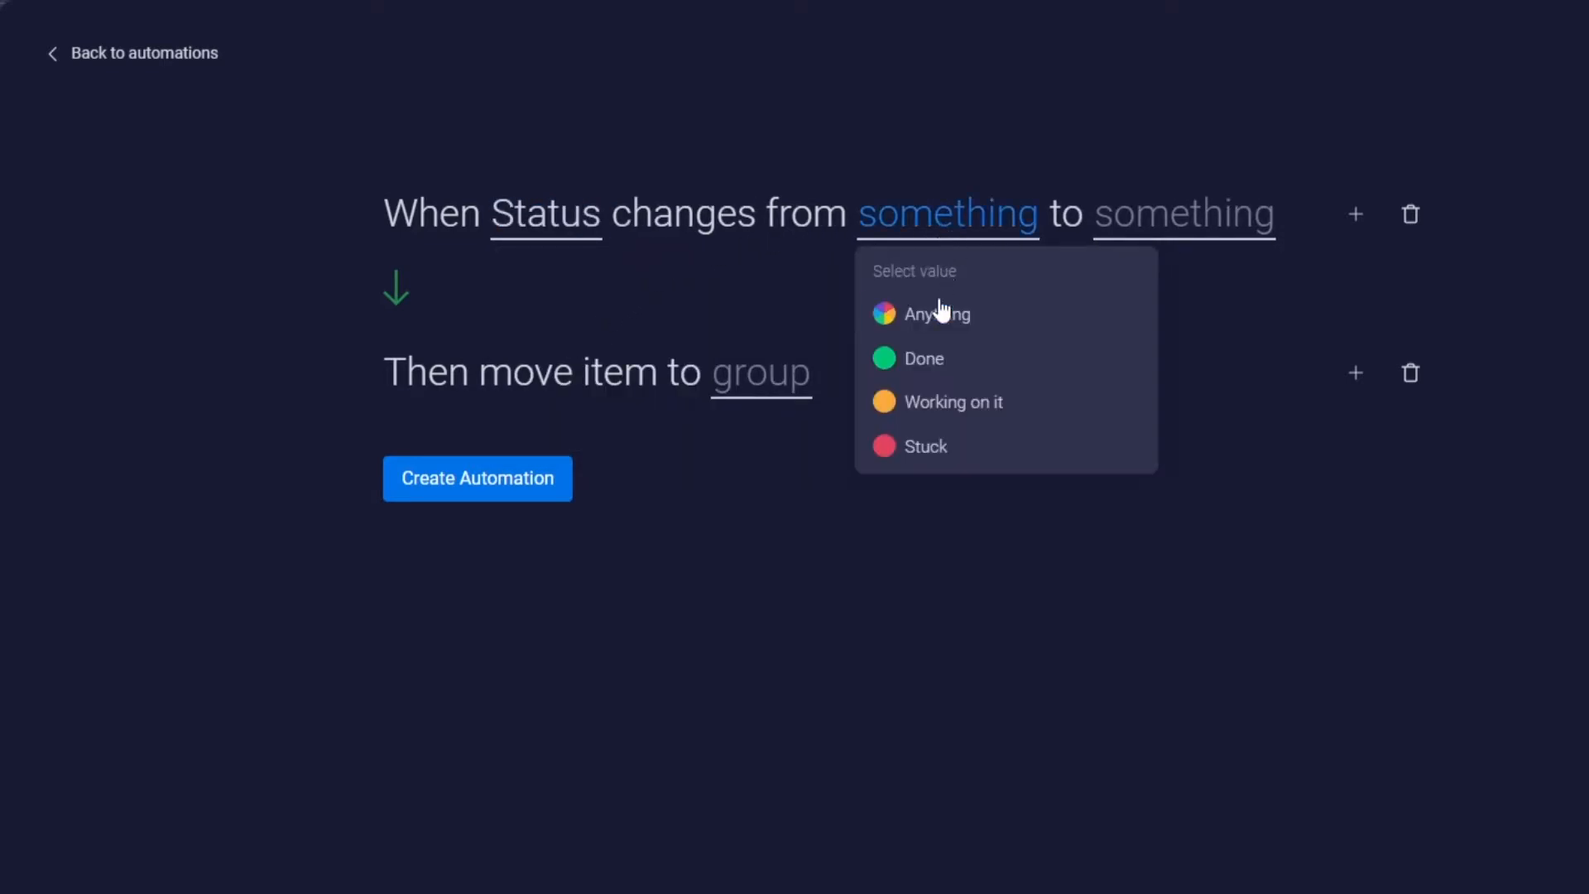
pyautogui.click(935, 312)
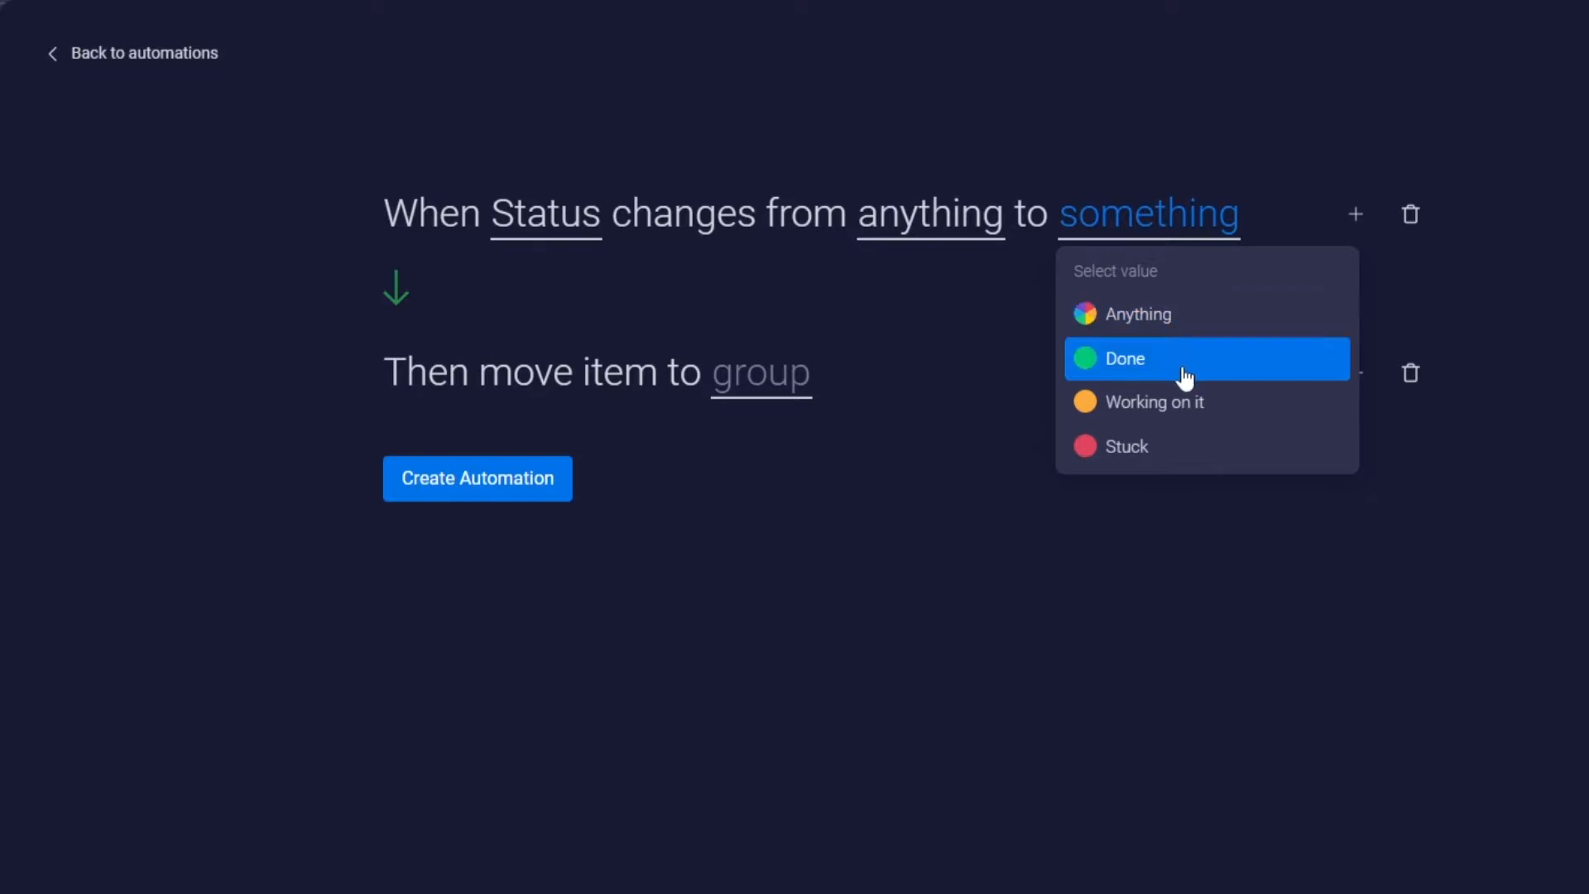
pyautogui.click(1122, 358)
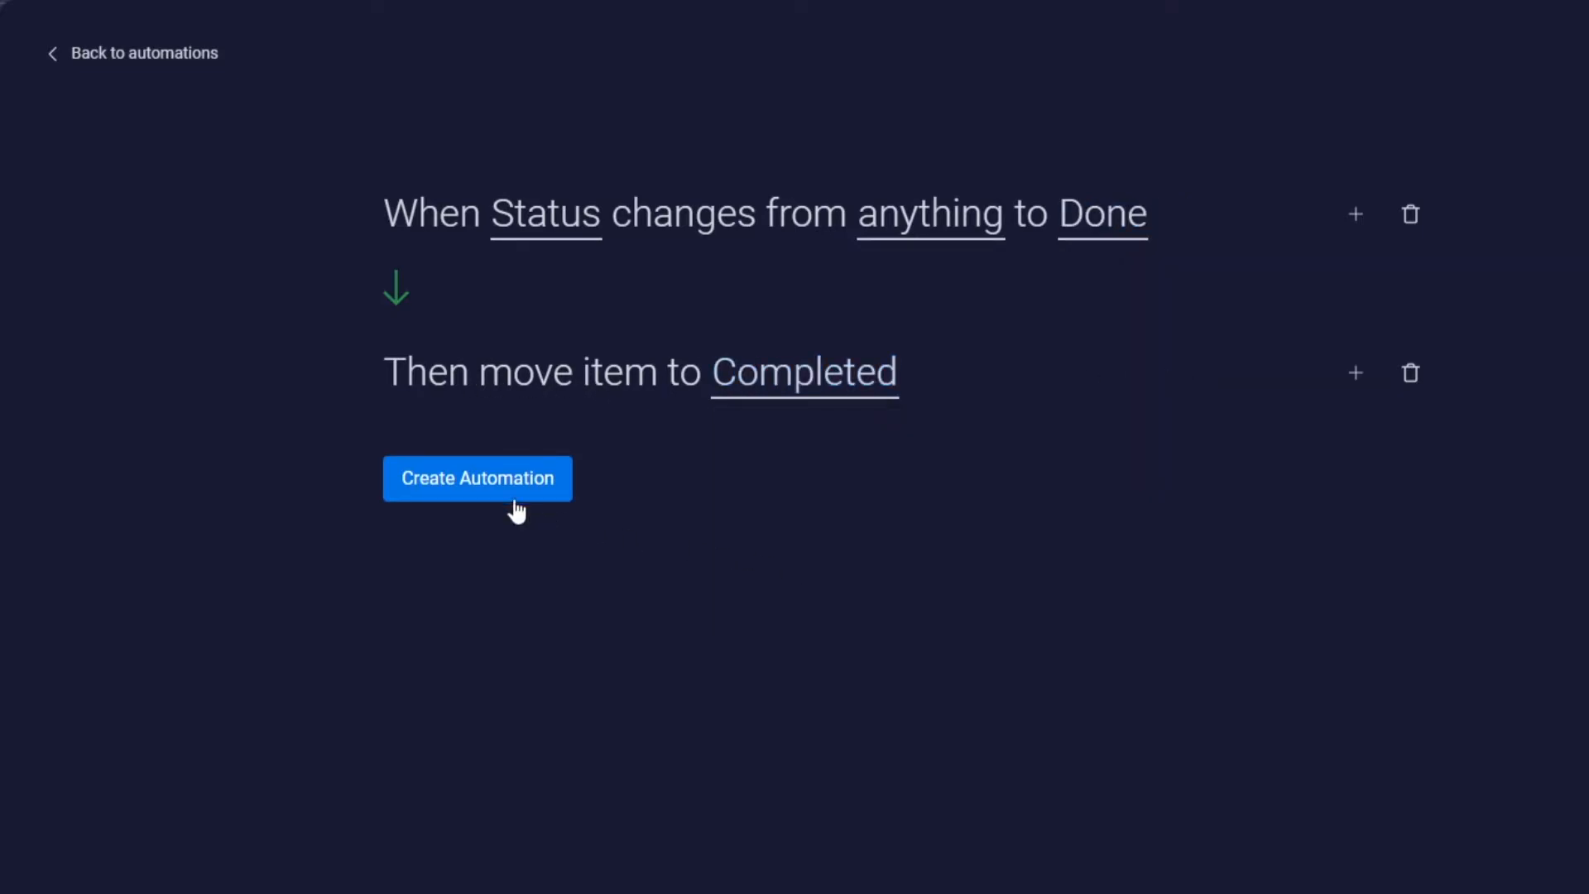
pyautogui.click(477, 477)
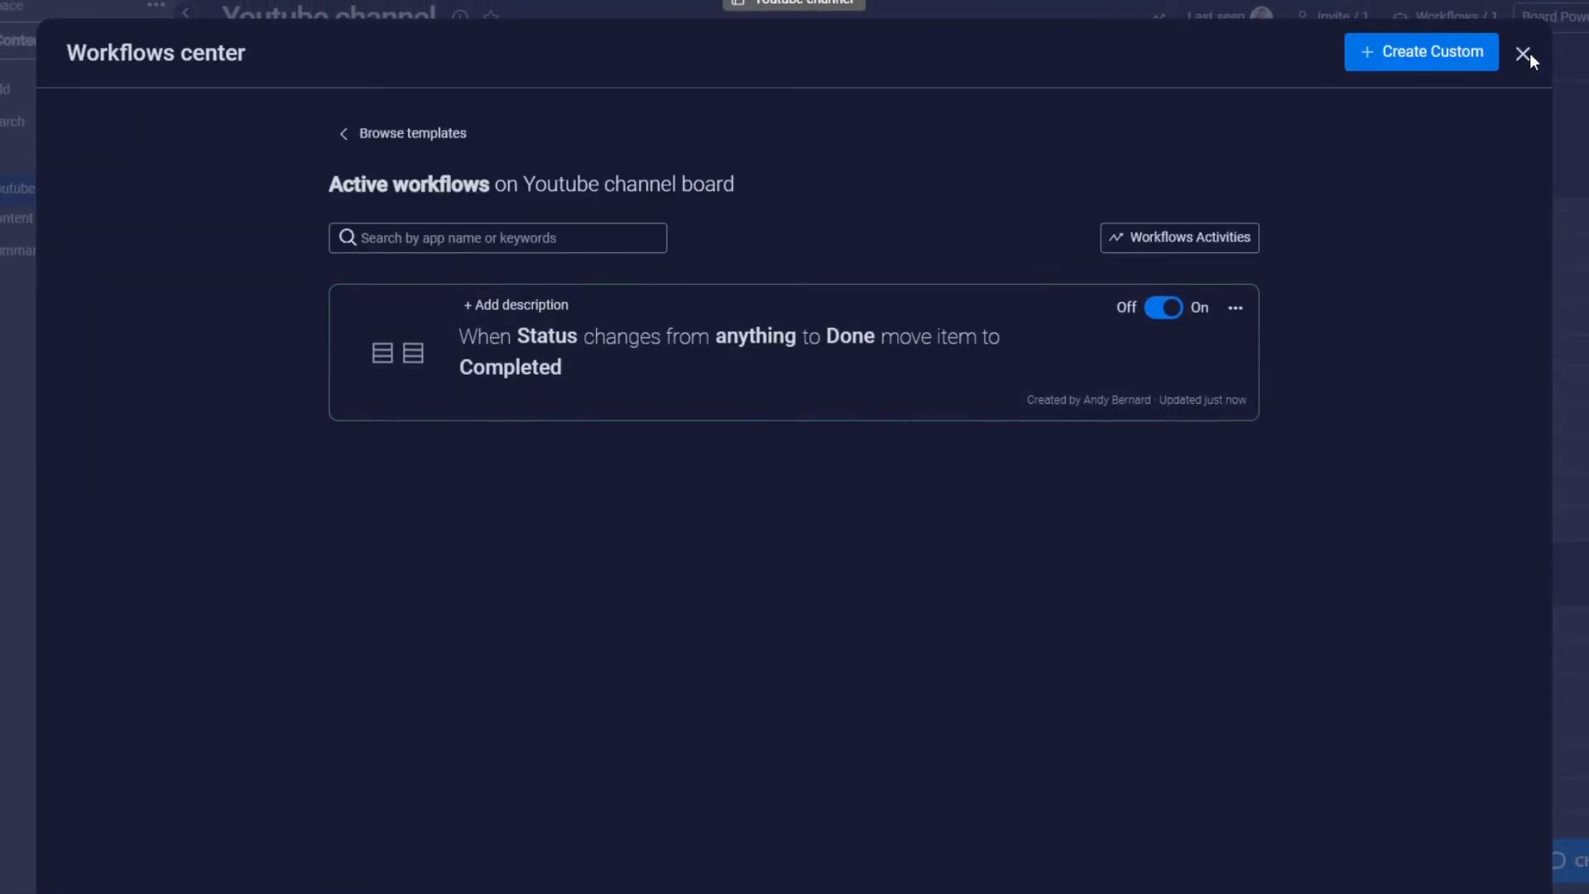
pyautogui.click(1528, 51)
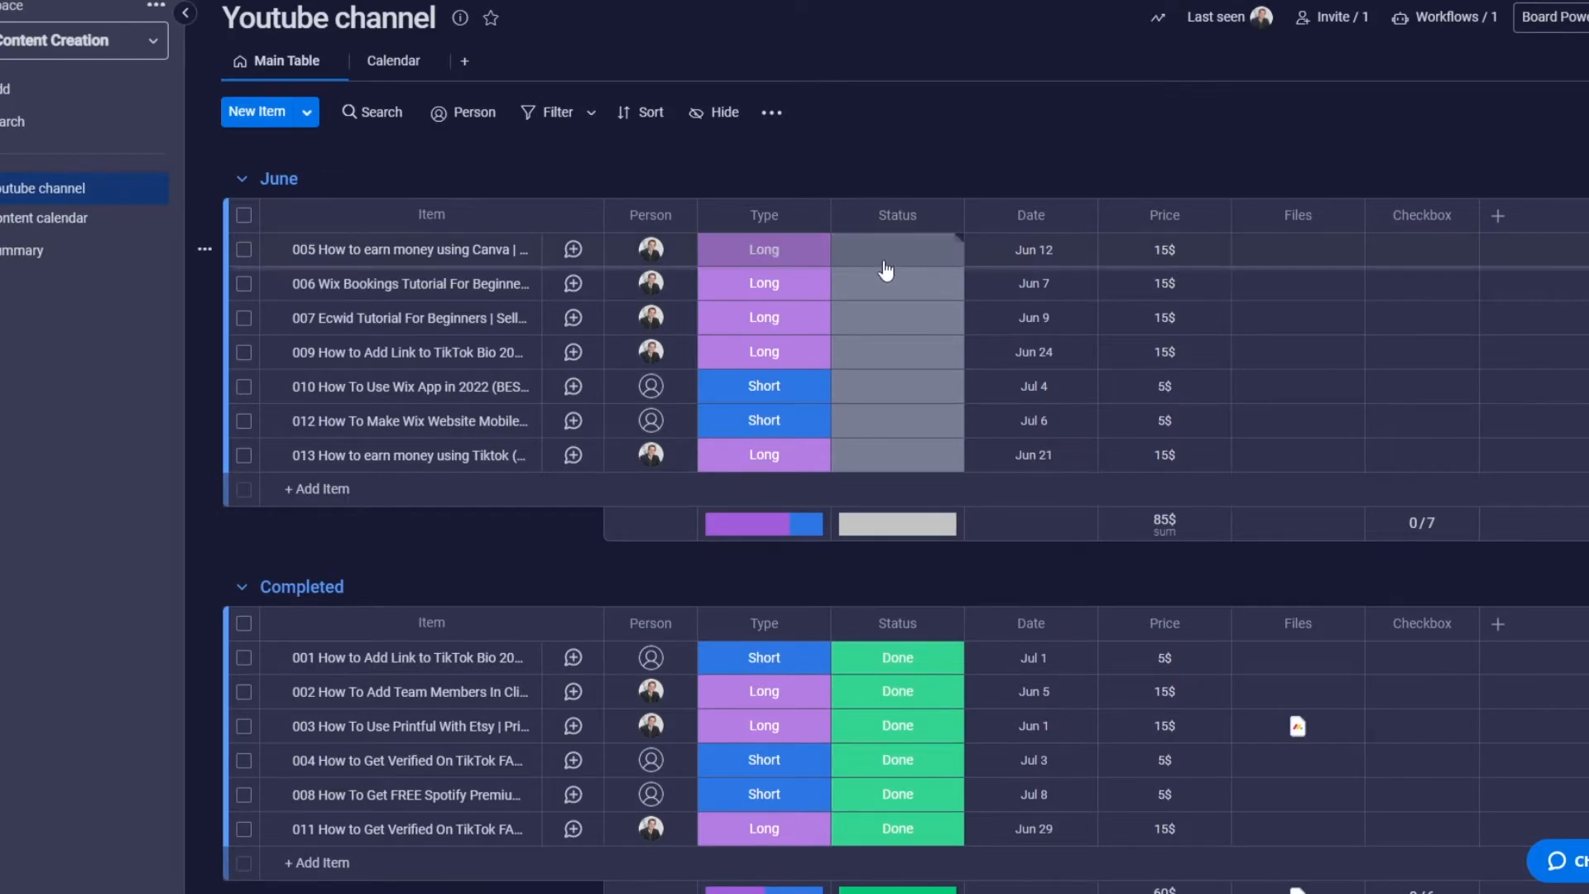
# Mark the Canva video Done so the automation moves it into Completed
pyautogui.click(895, 250)
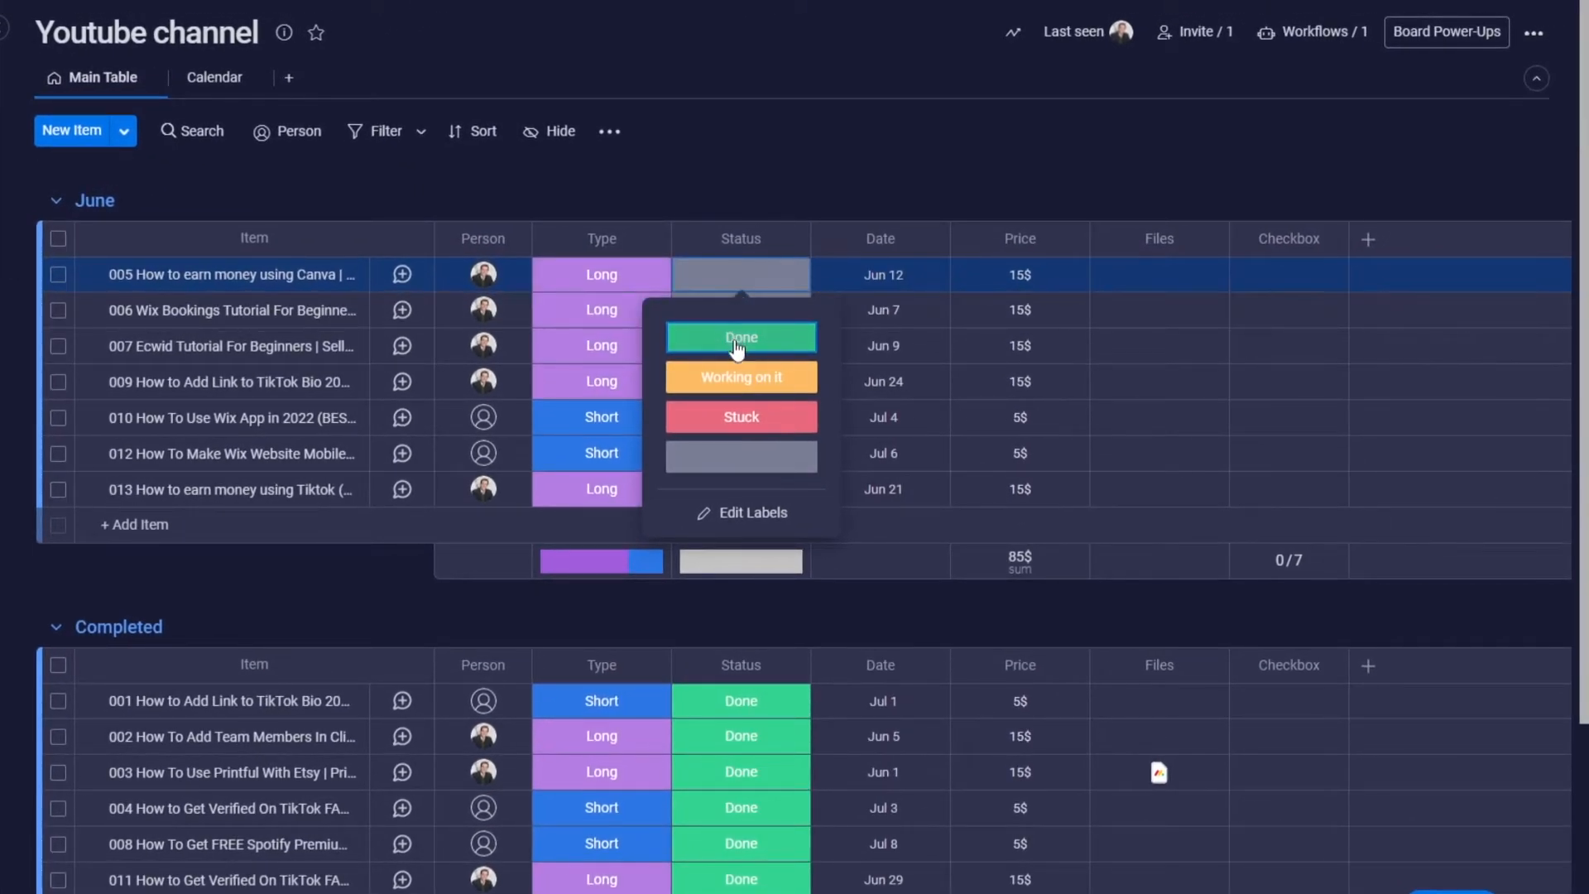
pyautogui.click(741, 336)
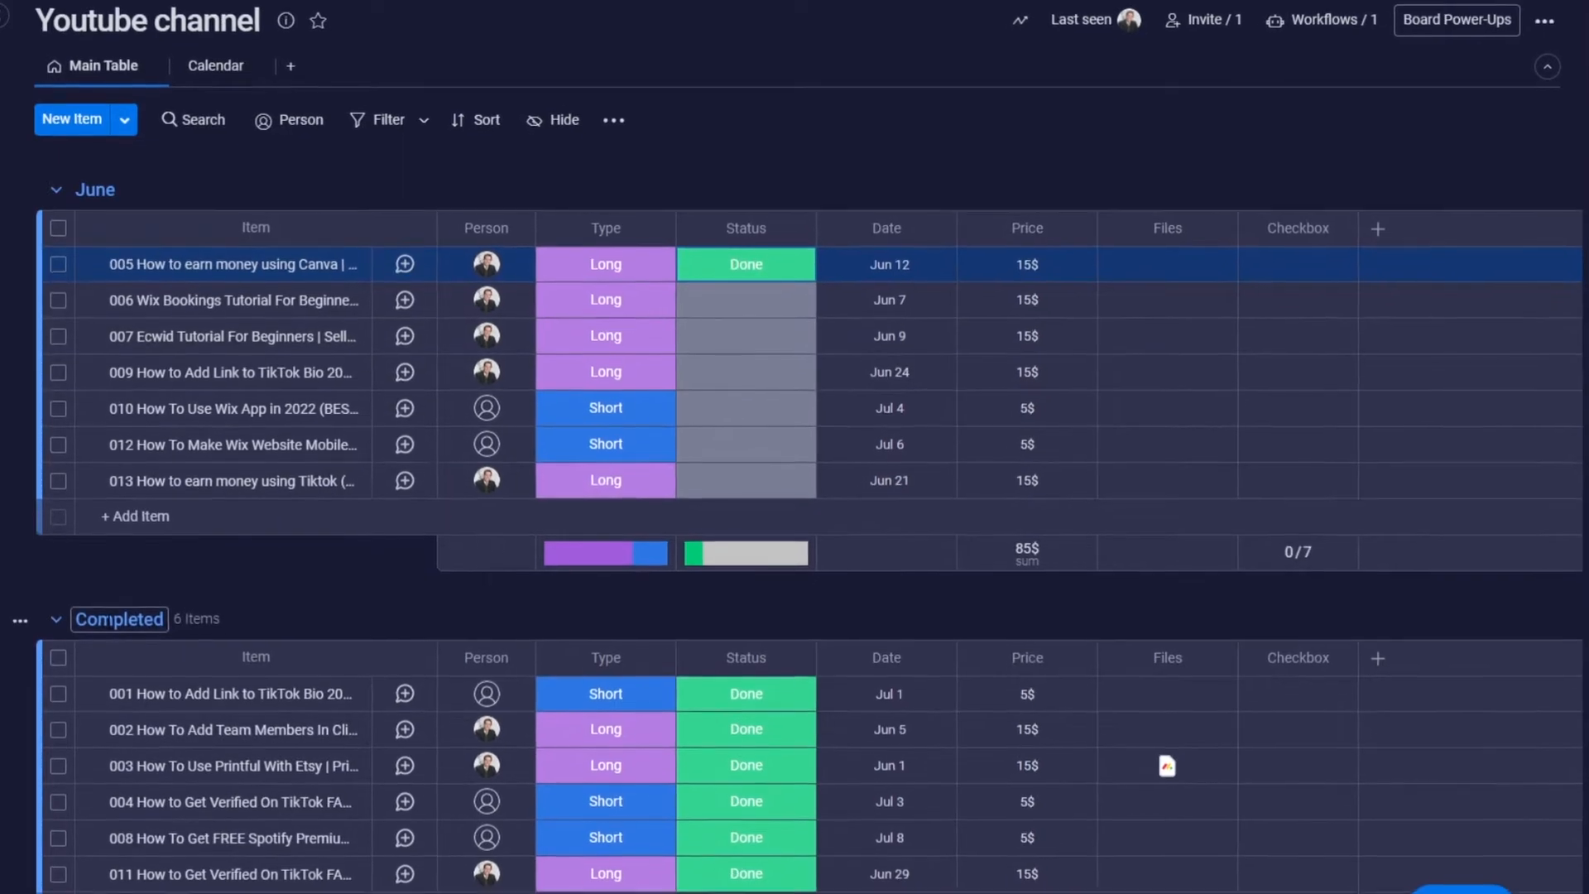
pyautogui.scroll(-3)
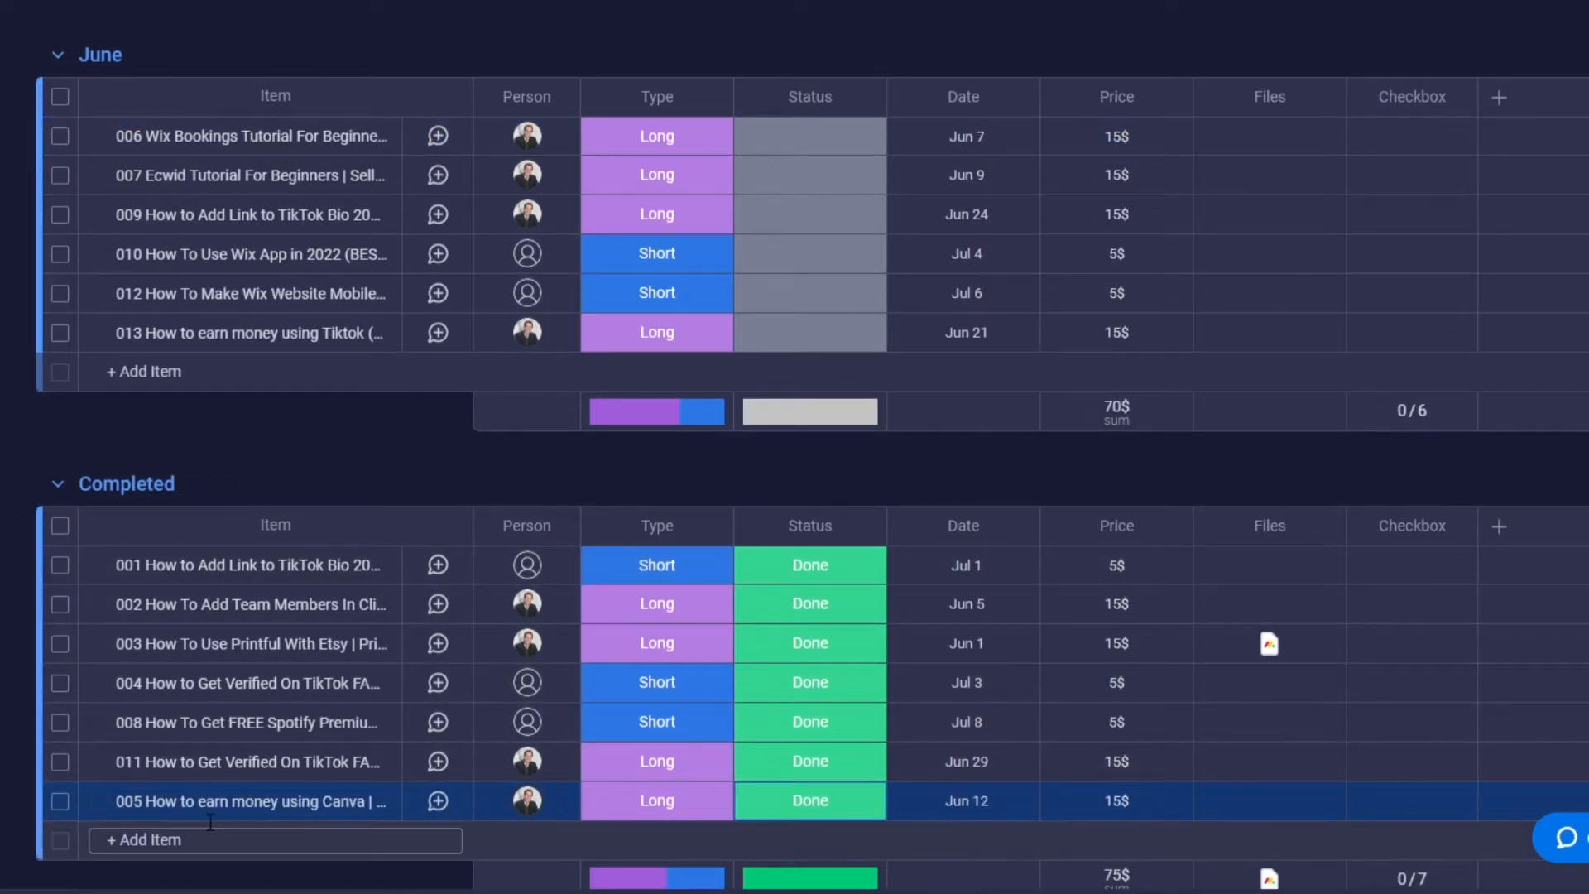
# Mark the Wix Bookings, Ecwid tutorial, TikTok money and remaining June videos Done, filling Completed to 13 items
pyautogui.click(809, 135)
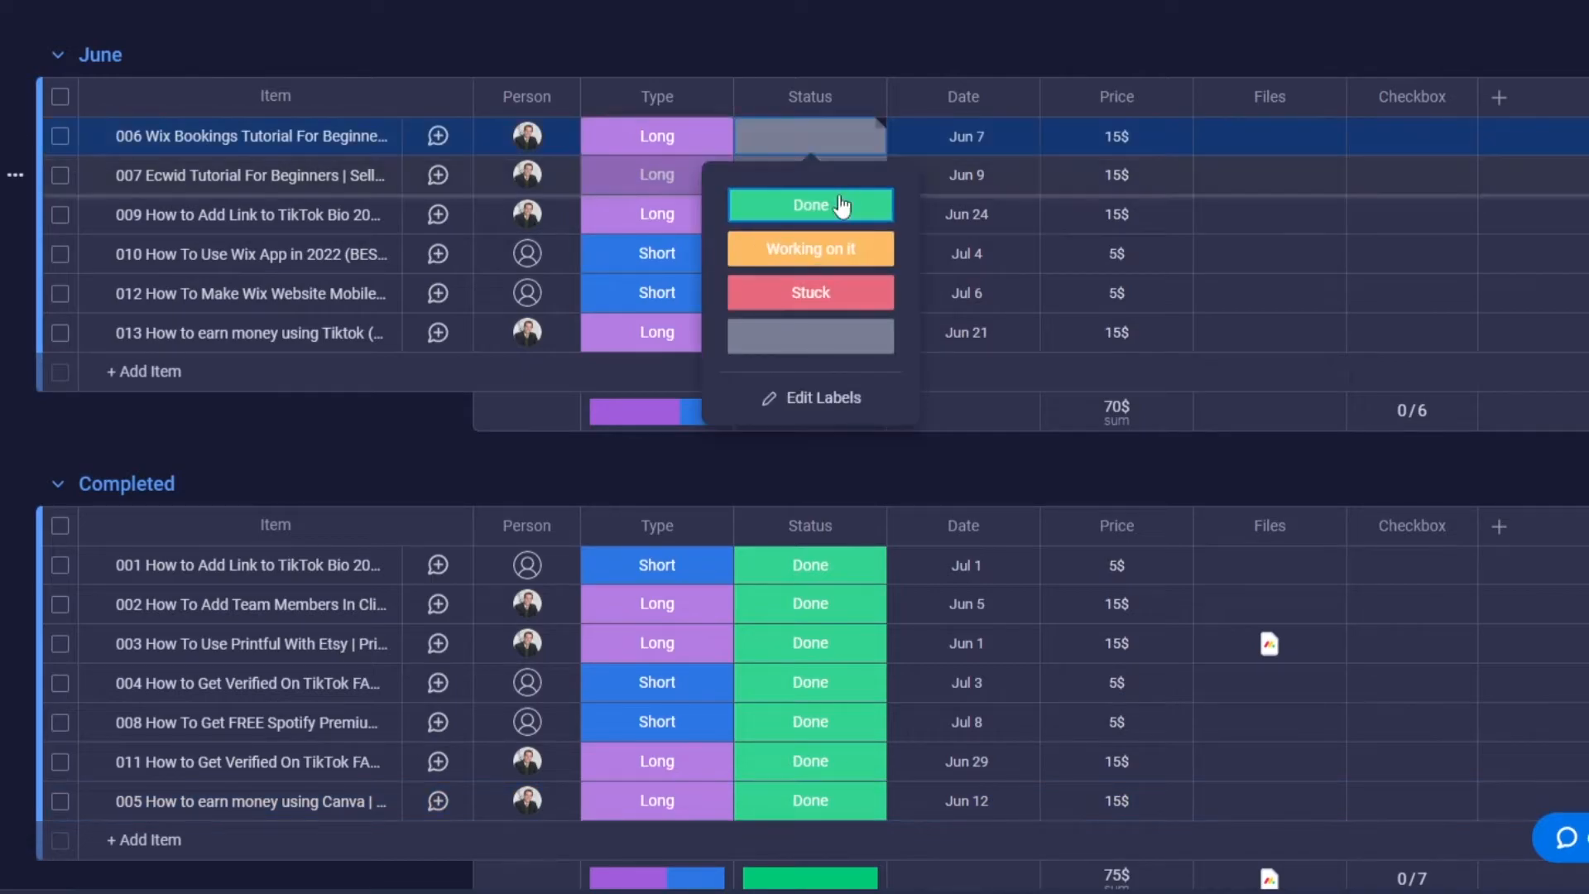
pyautogui.click(809, 205)
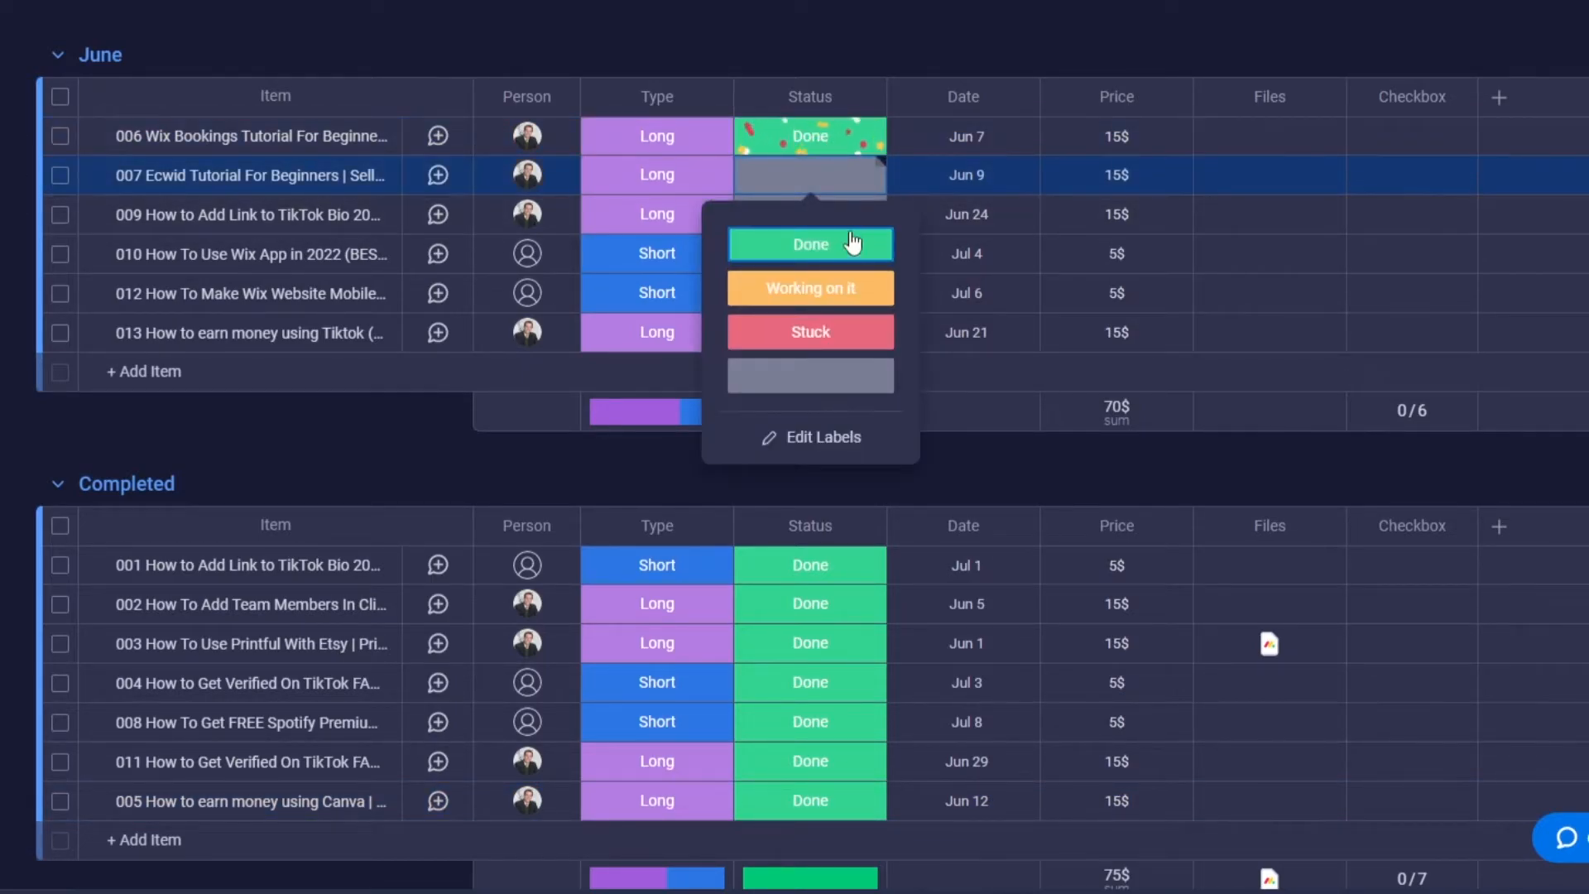
pyautogui.click(809, 244)
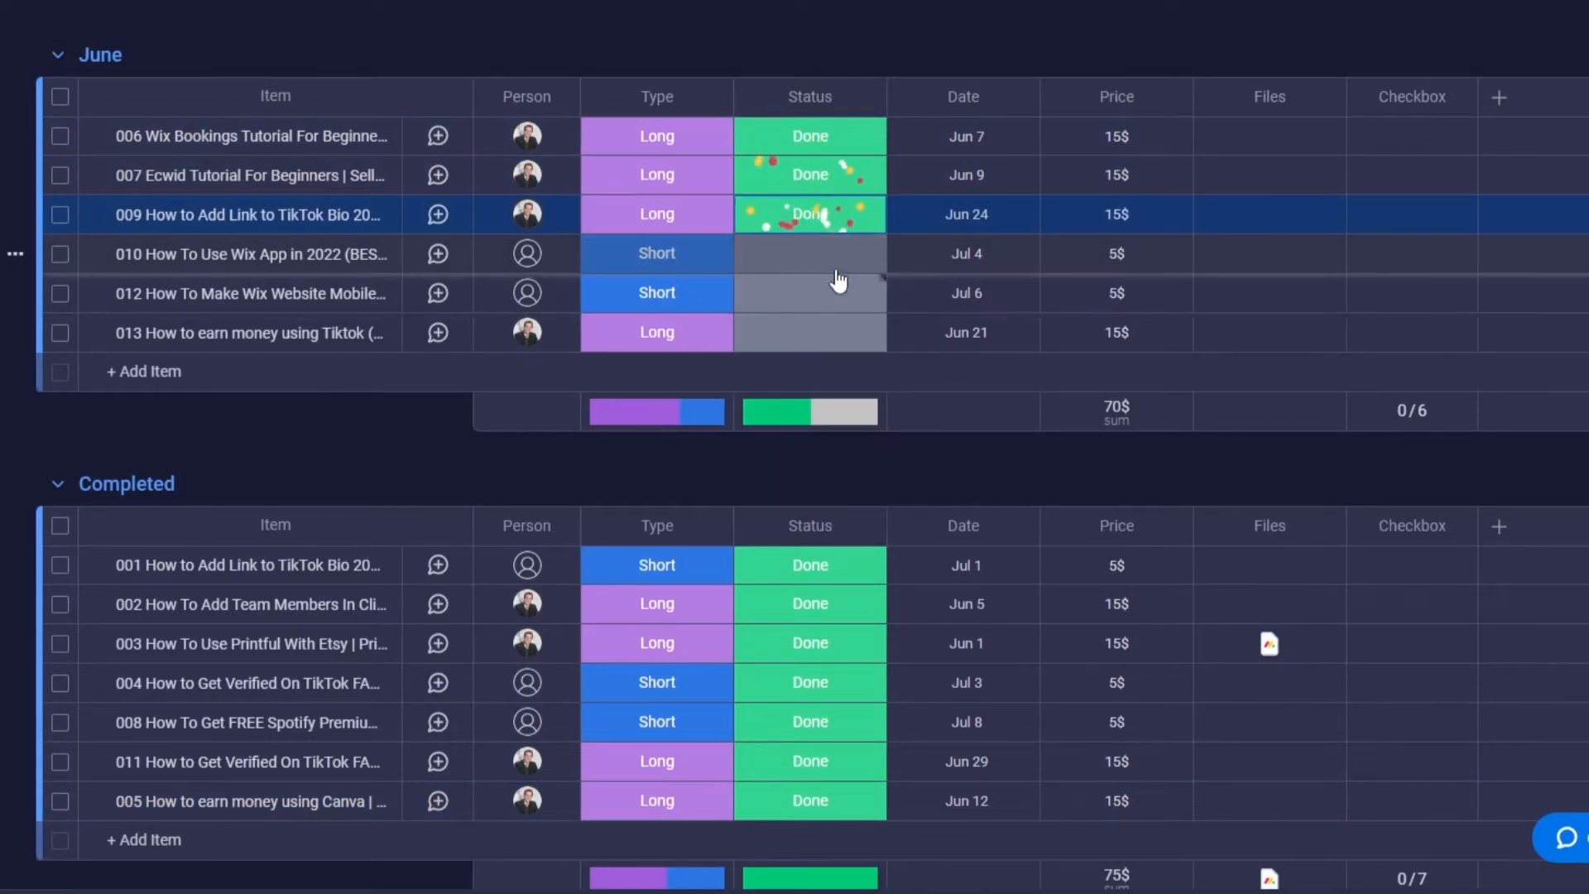
pyautogui.click(810, 292)
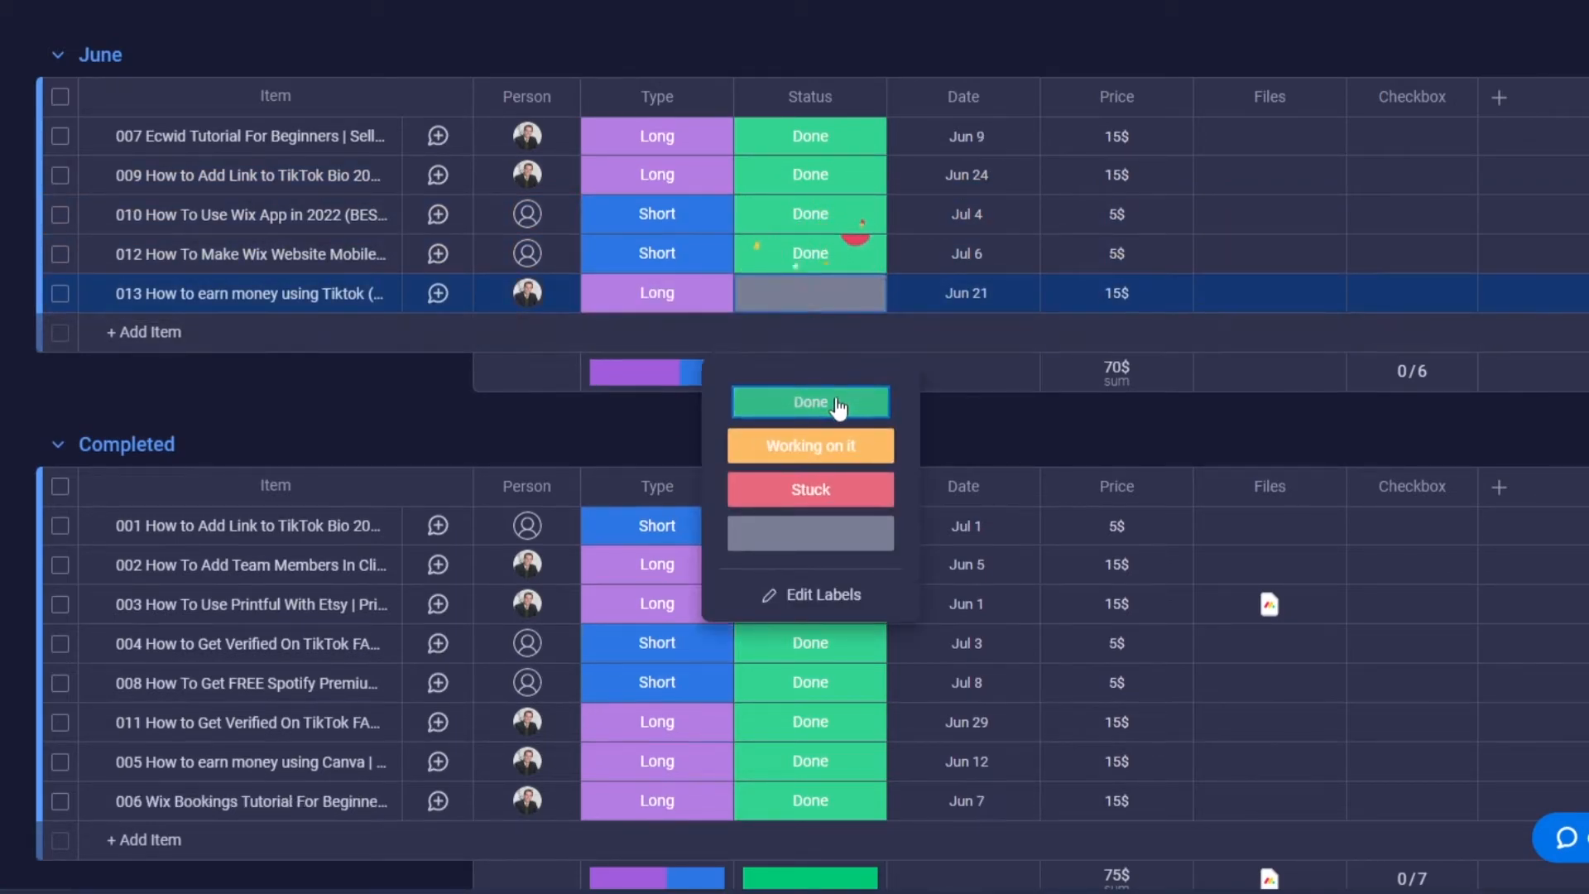
pyautogui.click(809, 401)
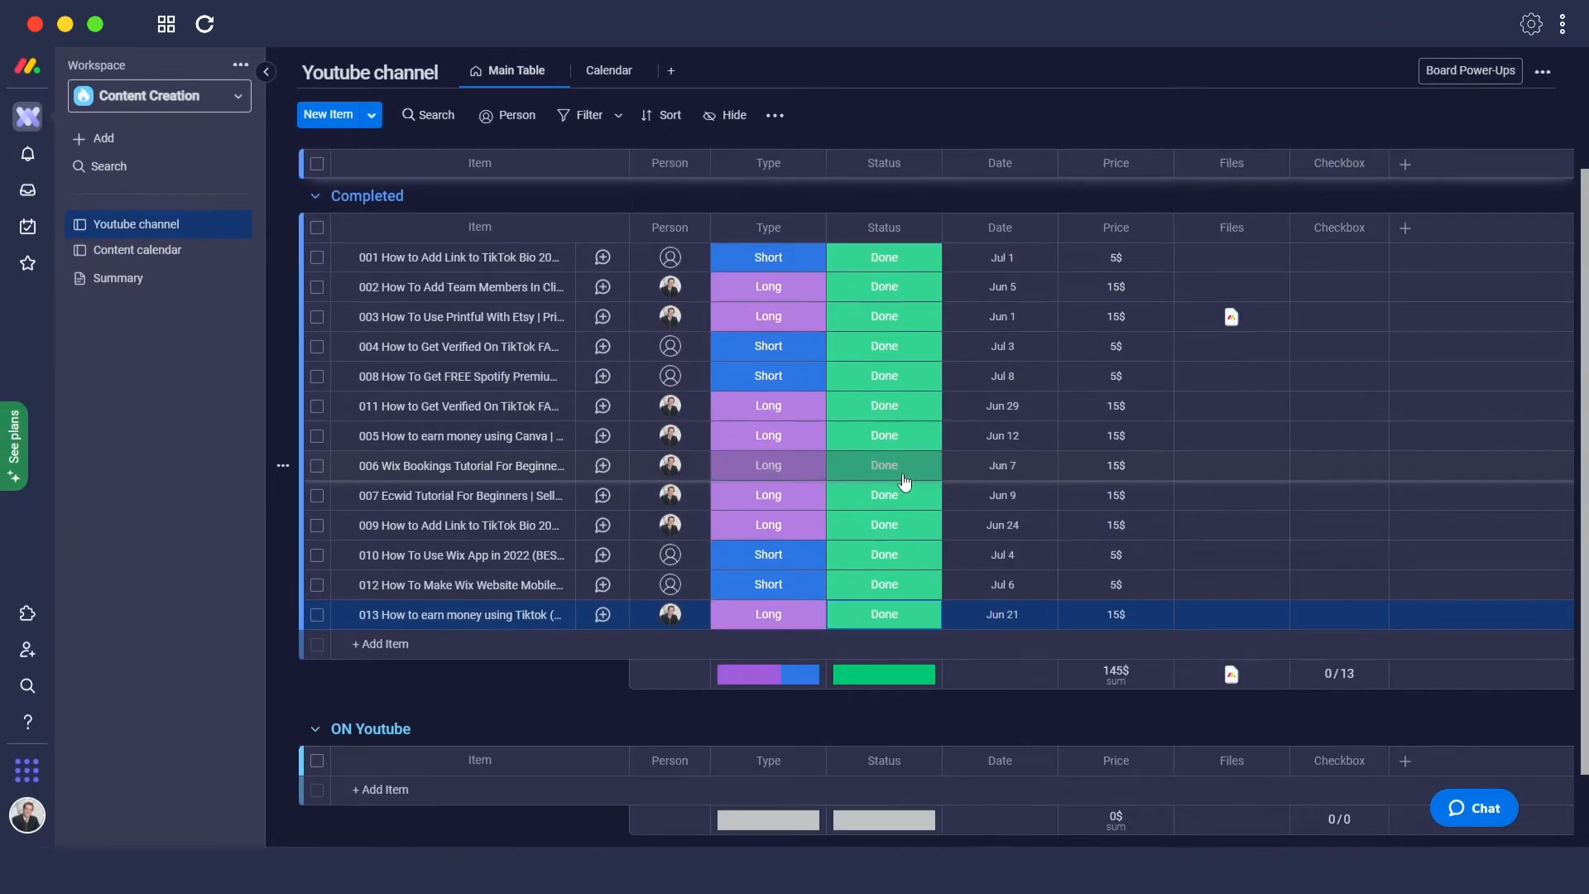
pyautogui.scroll(-3)
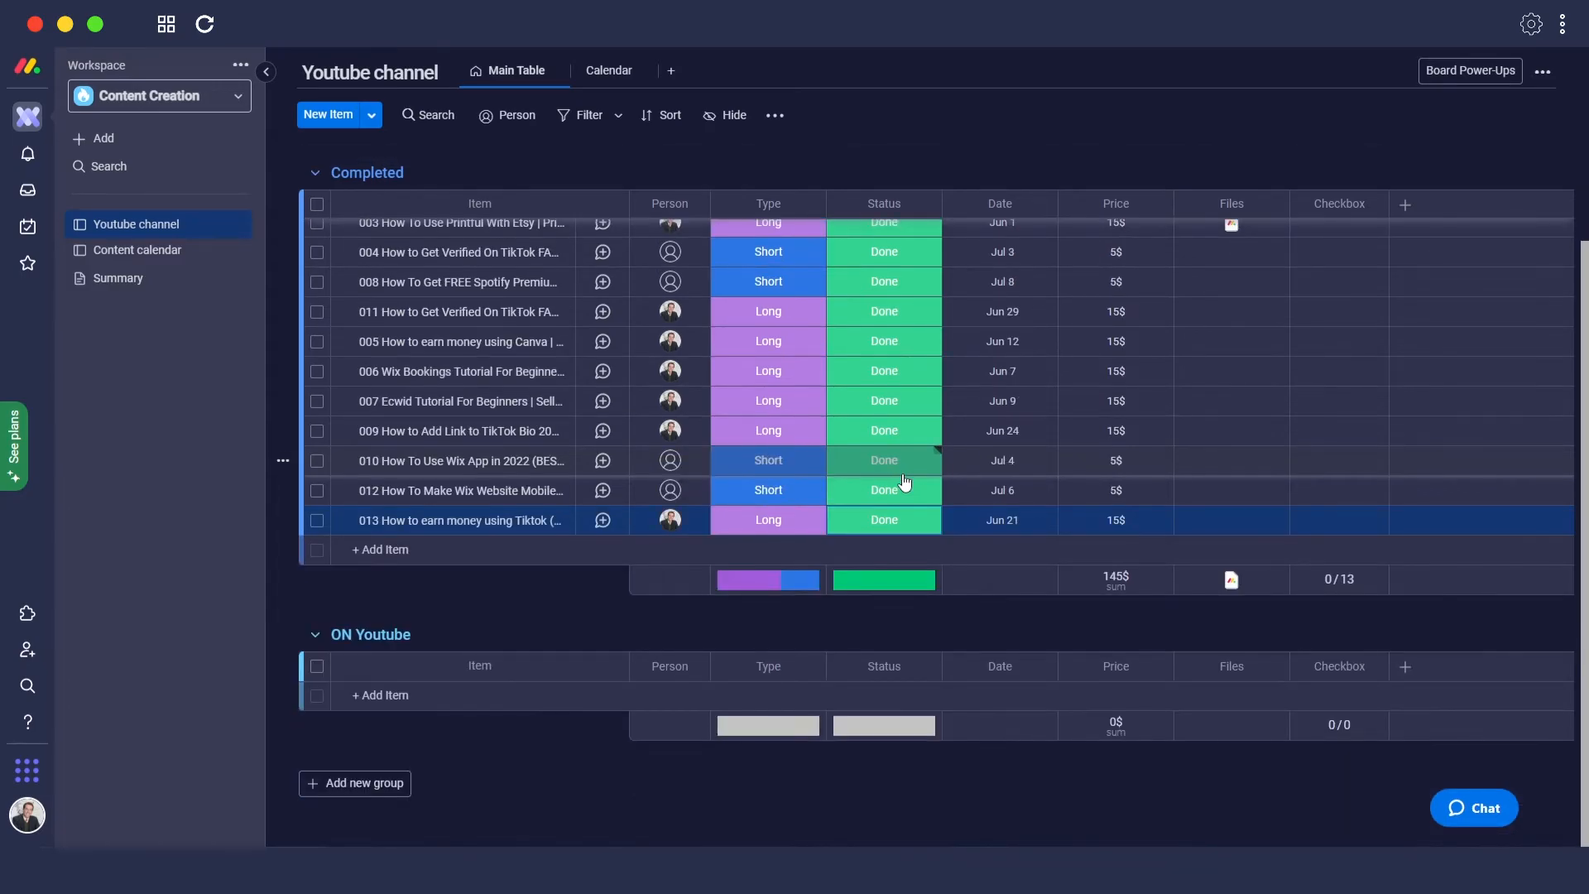